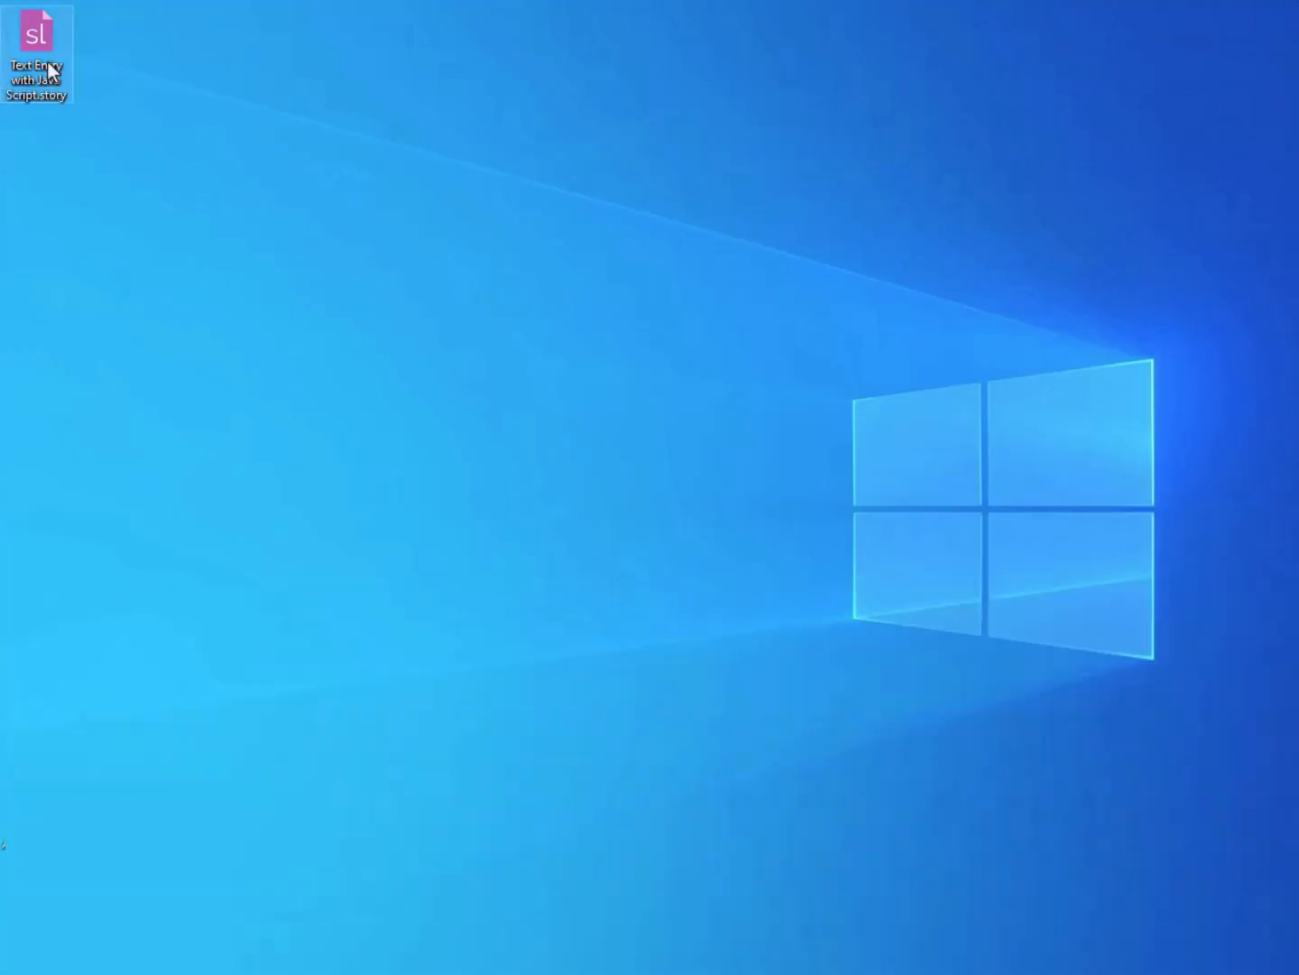
- Open the Text Entry with Java Script project and edit slide 1.1, Explore Different Language Courses
{"action": "double_click", "coordinate": [34, 34]}
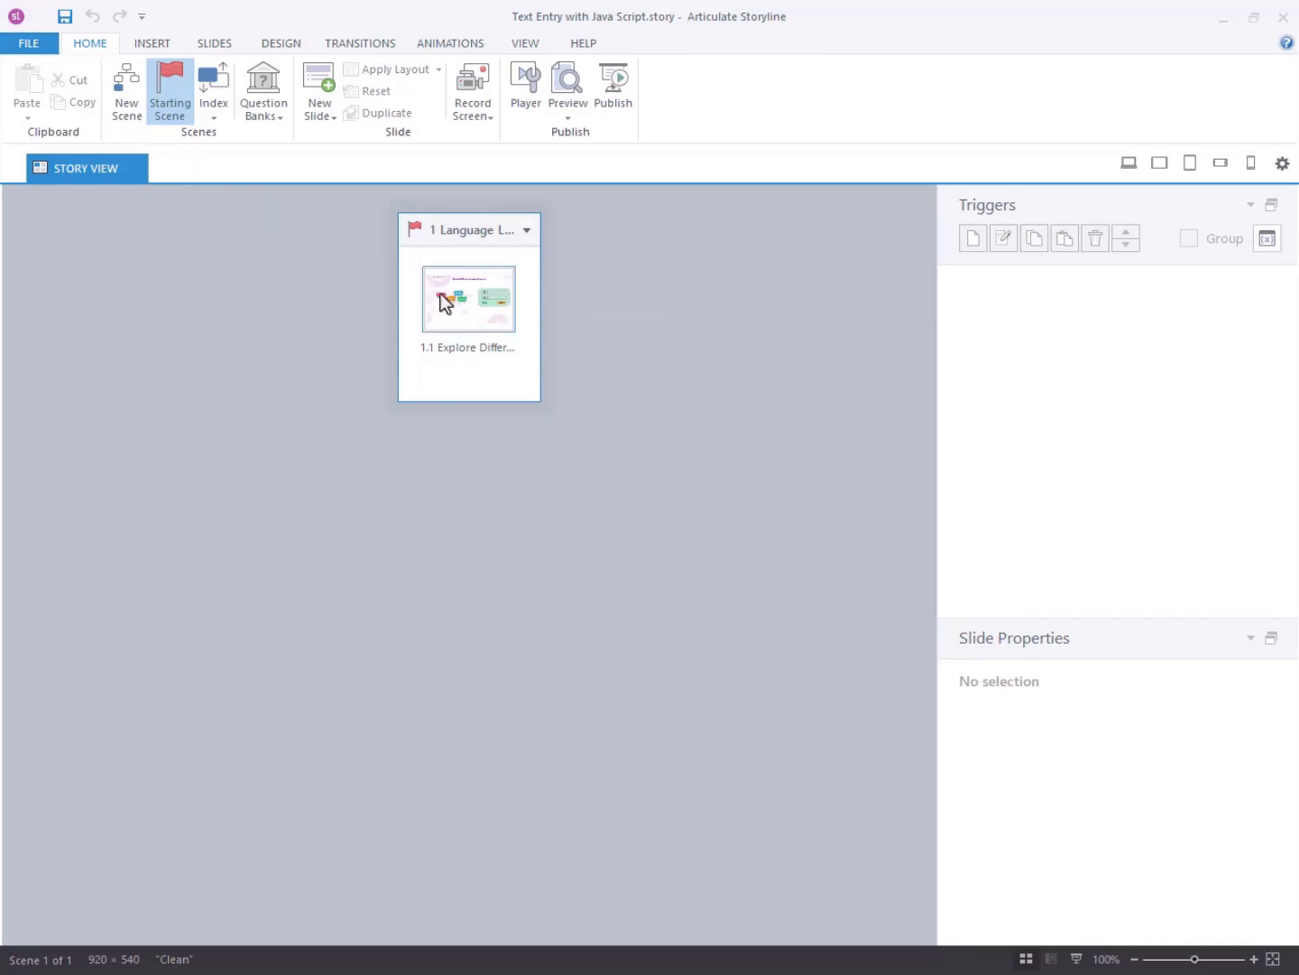
{"action": "double_click", "coordinate": [468, 298]}
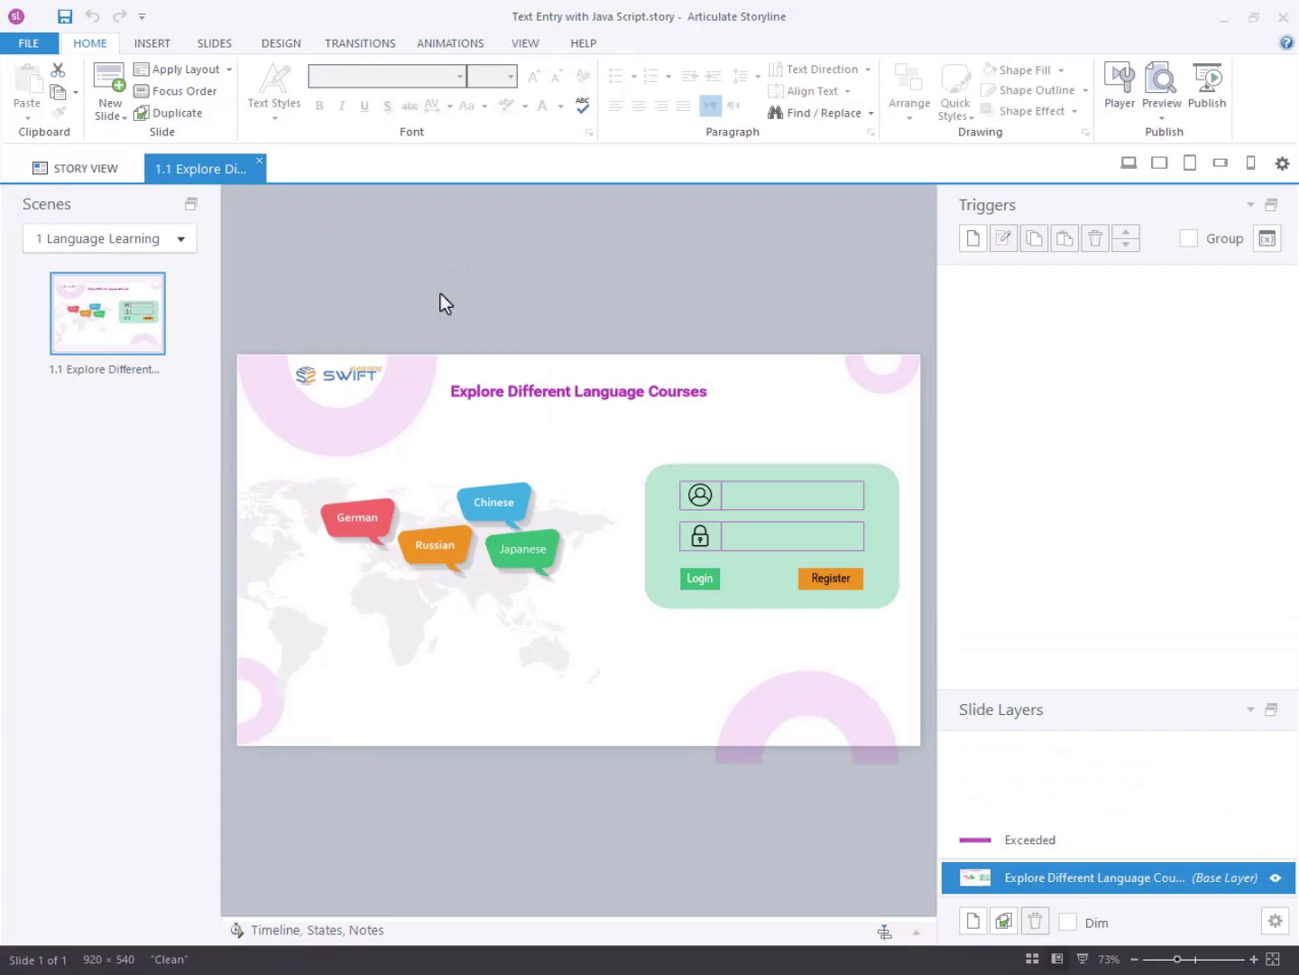
{"action": "mouse_move", "coordinate": [357, 226]}
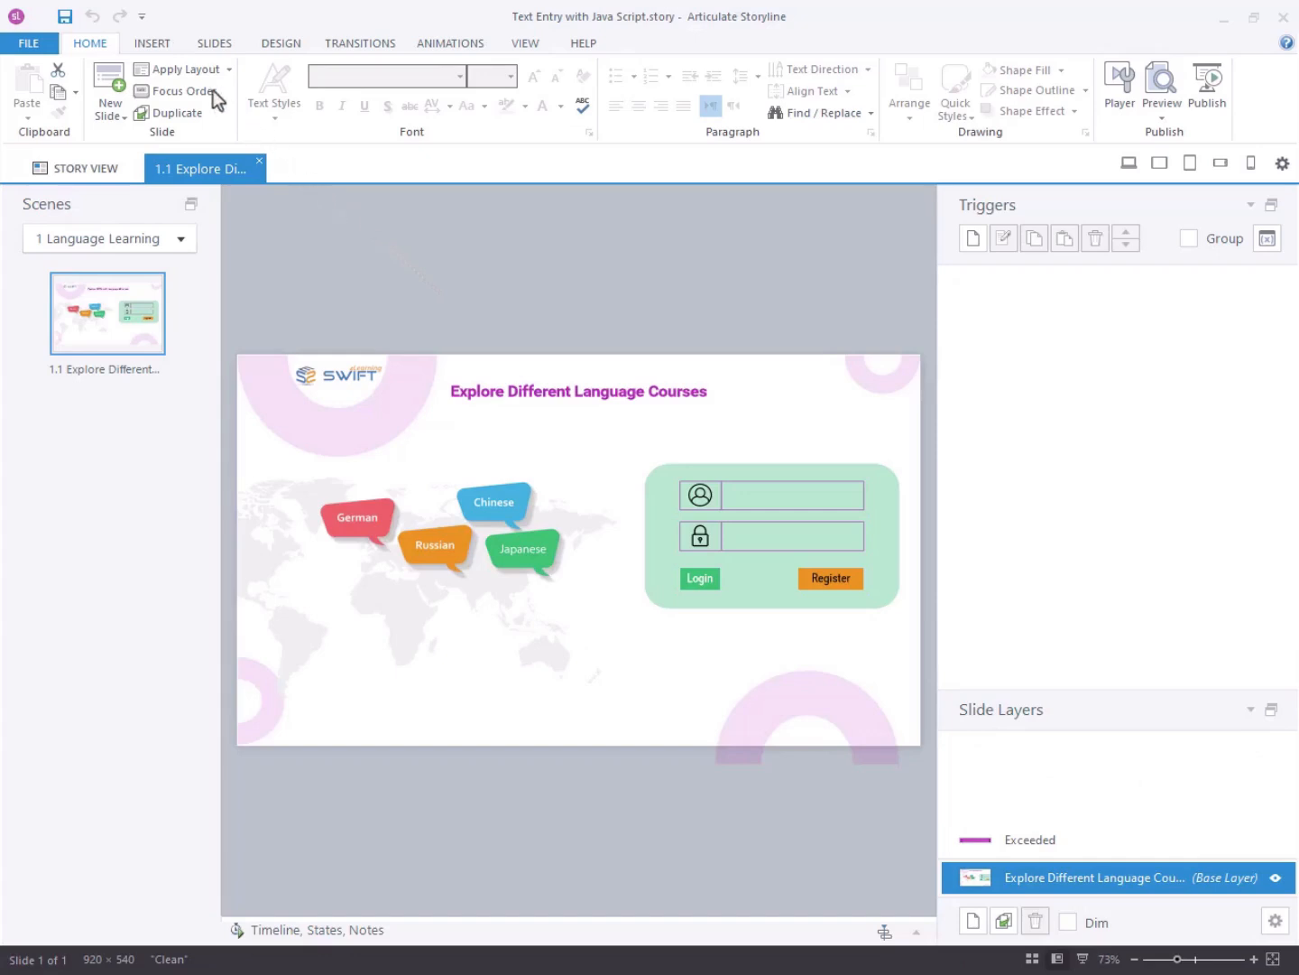
- Insert Text Entry input fields over the login slide's username and password boxes
{"action": "left_click", "coordinate": [151, 43]}
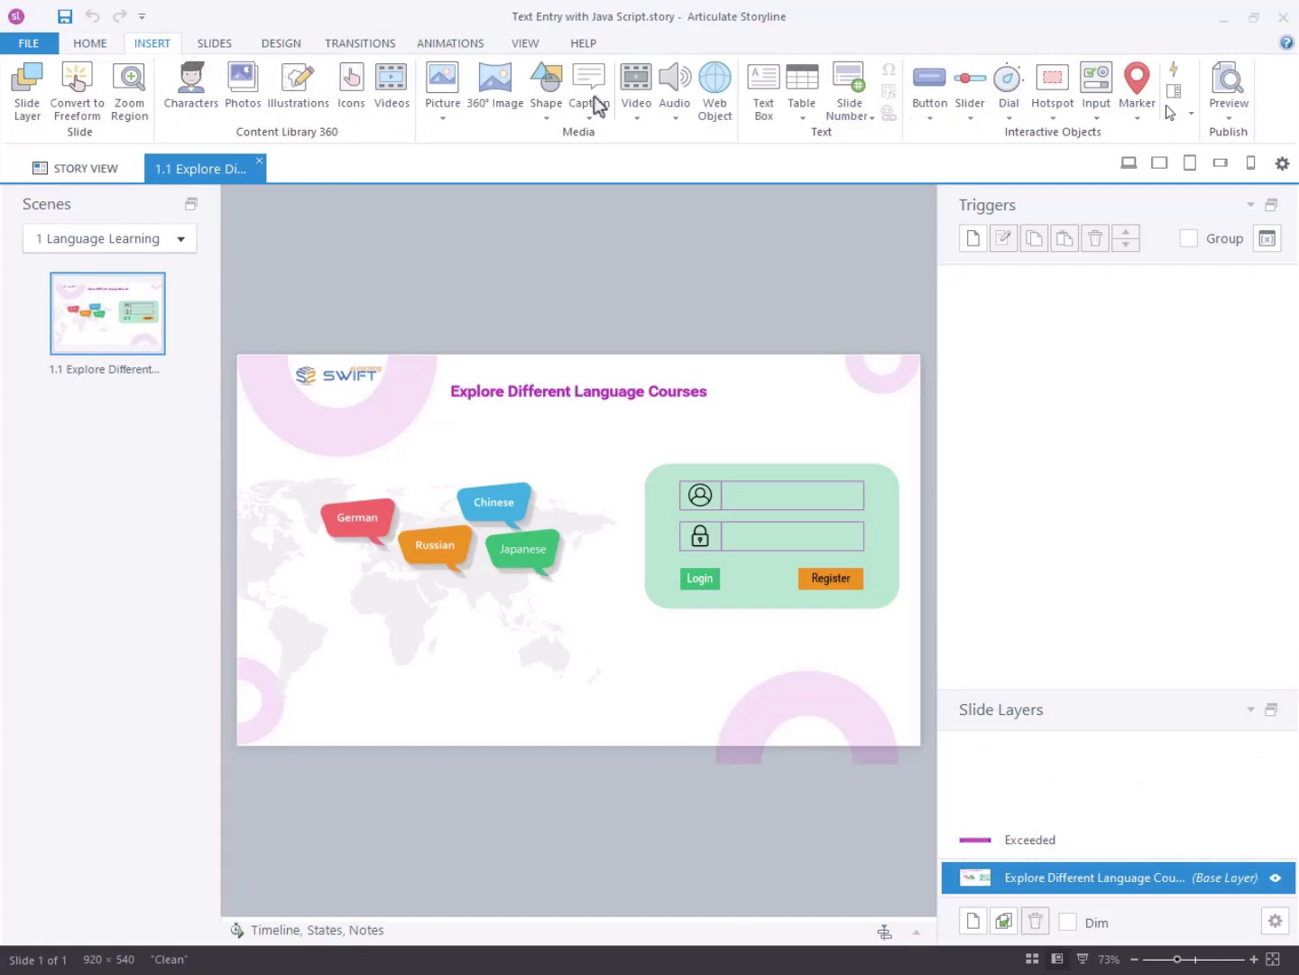
{"action": "left_click", "coordinate": [1096, 86]}
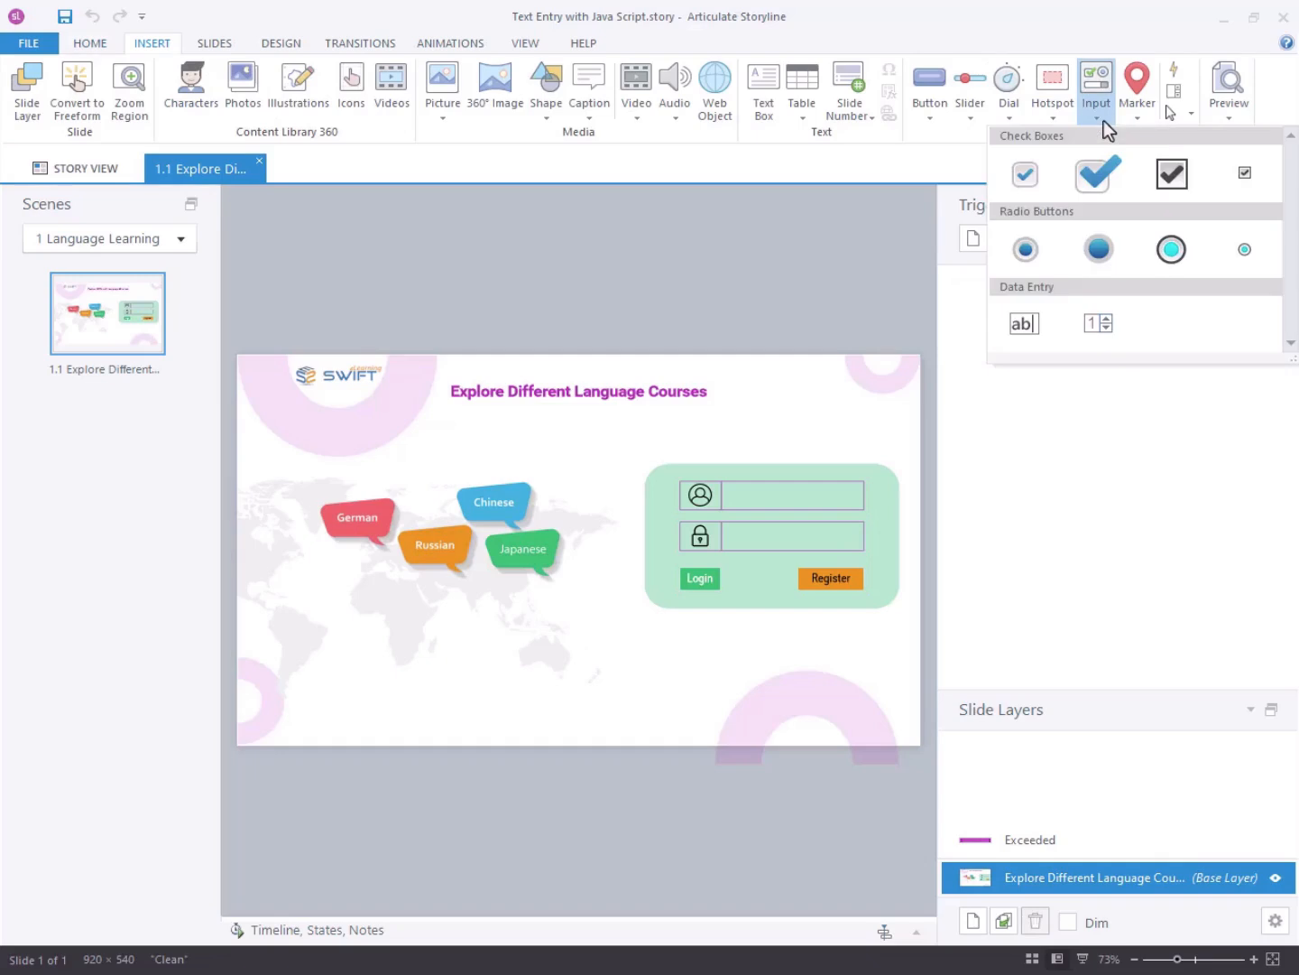
{"action": "mouse_move", "coordinate": [1063, 194]}
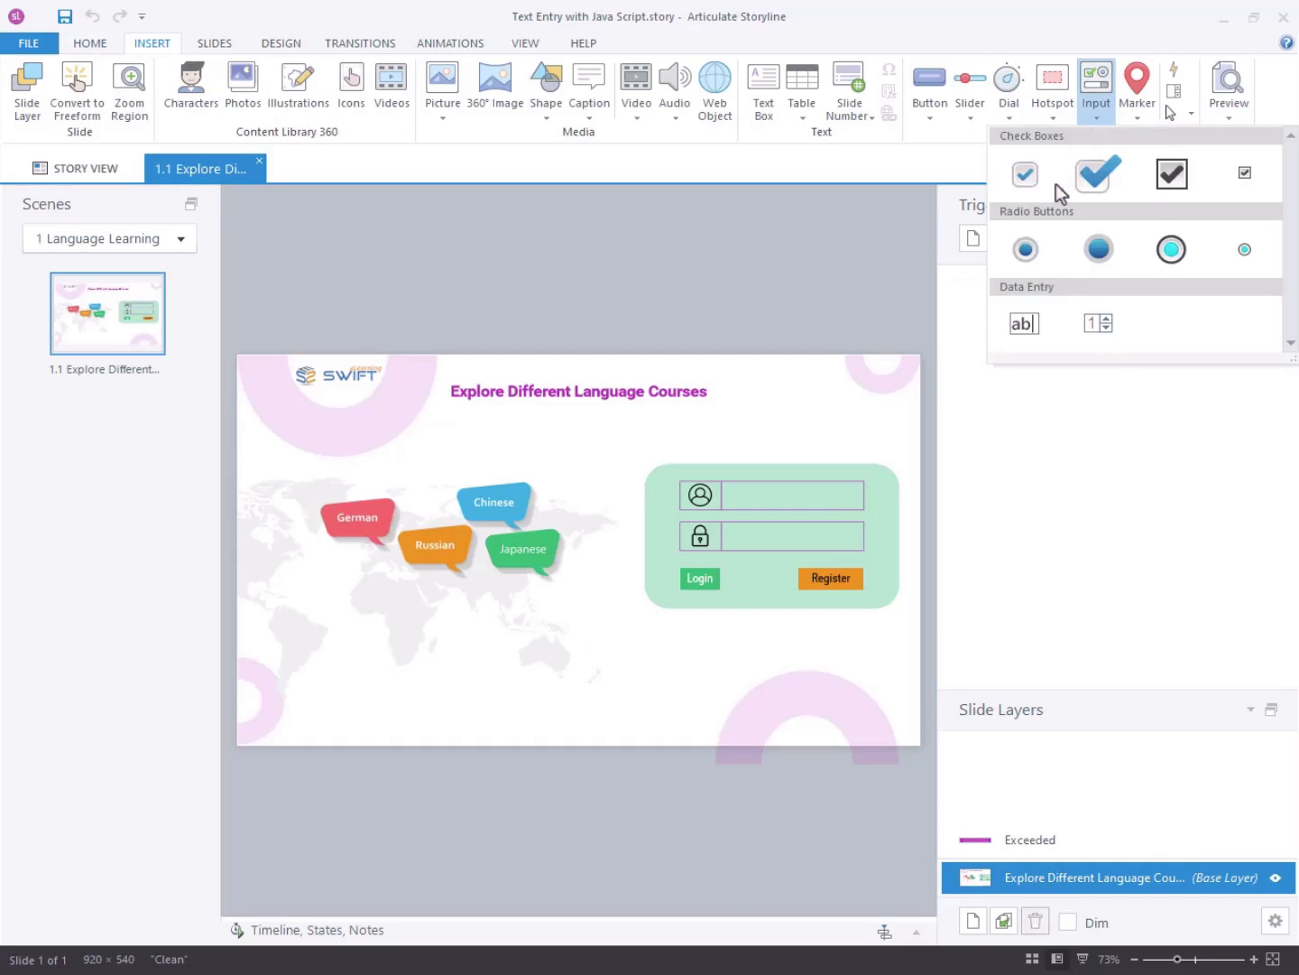
{"action": "mouse_move", "coordinate": [1024, 323]}
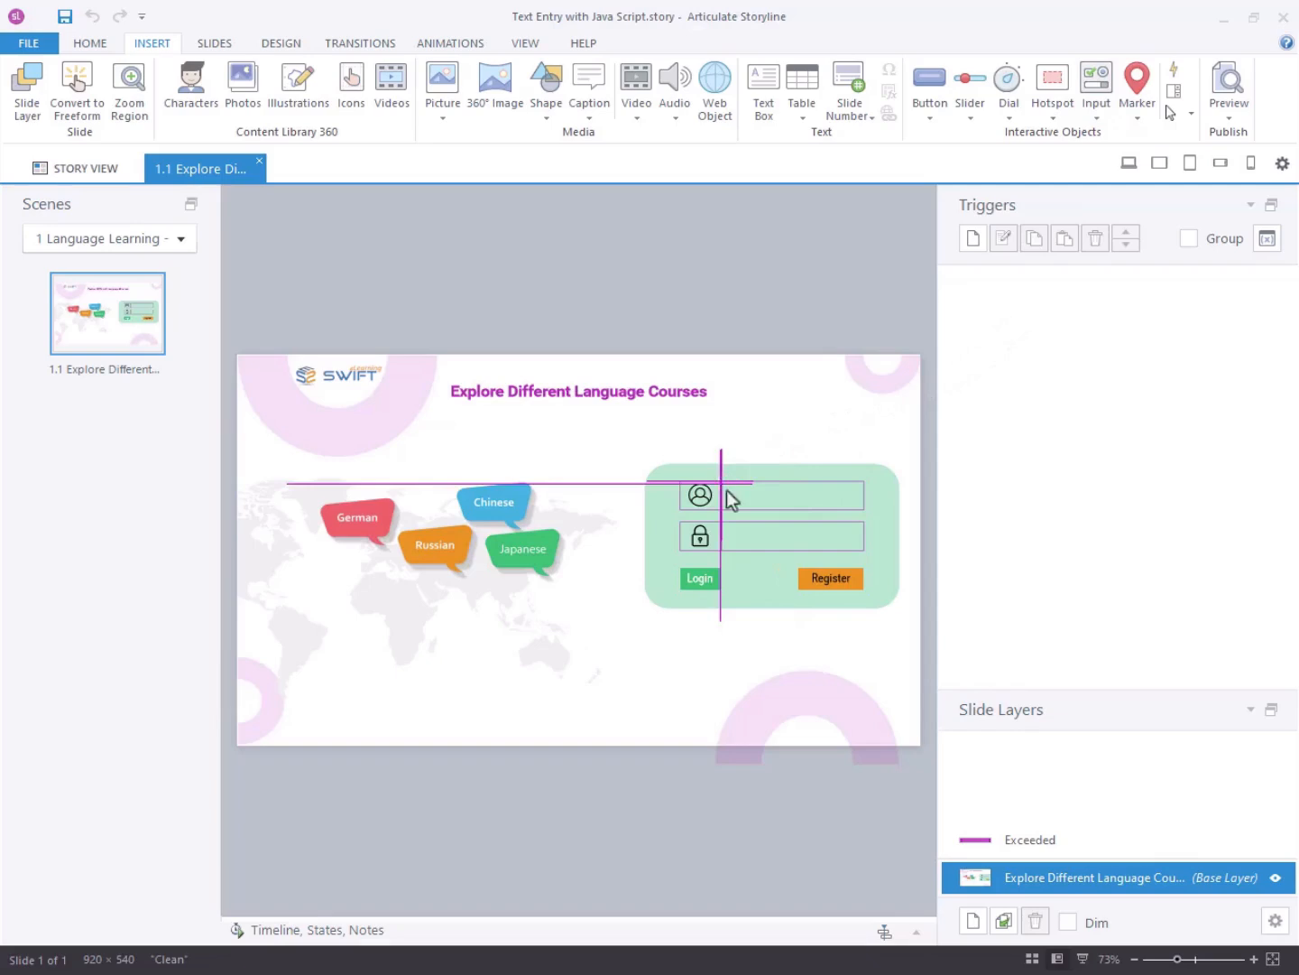
{"action": "left_click", "coordinate": [771, 494]}
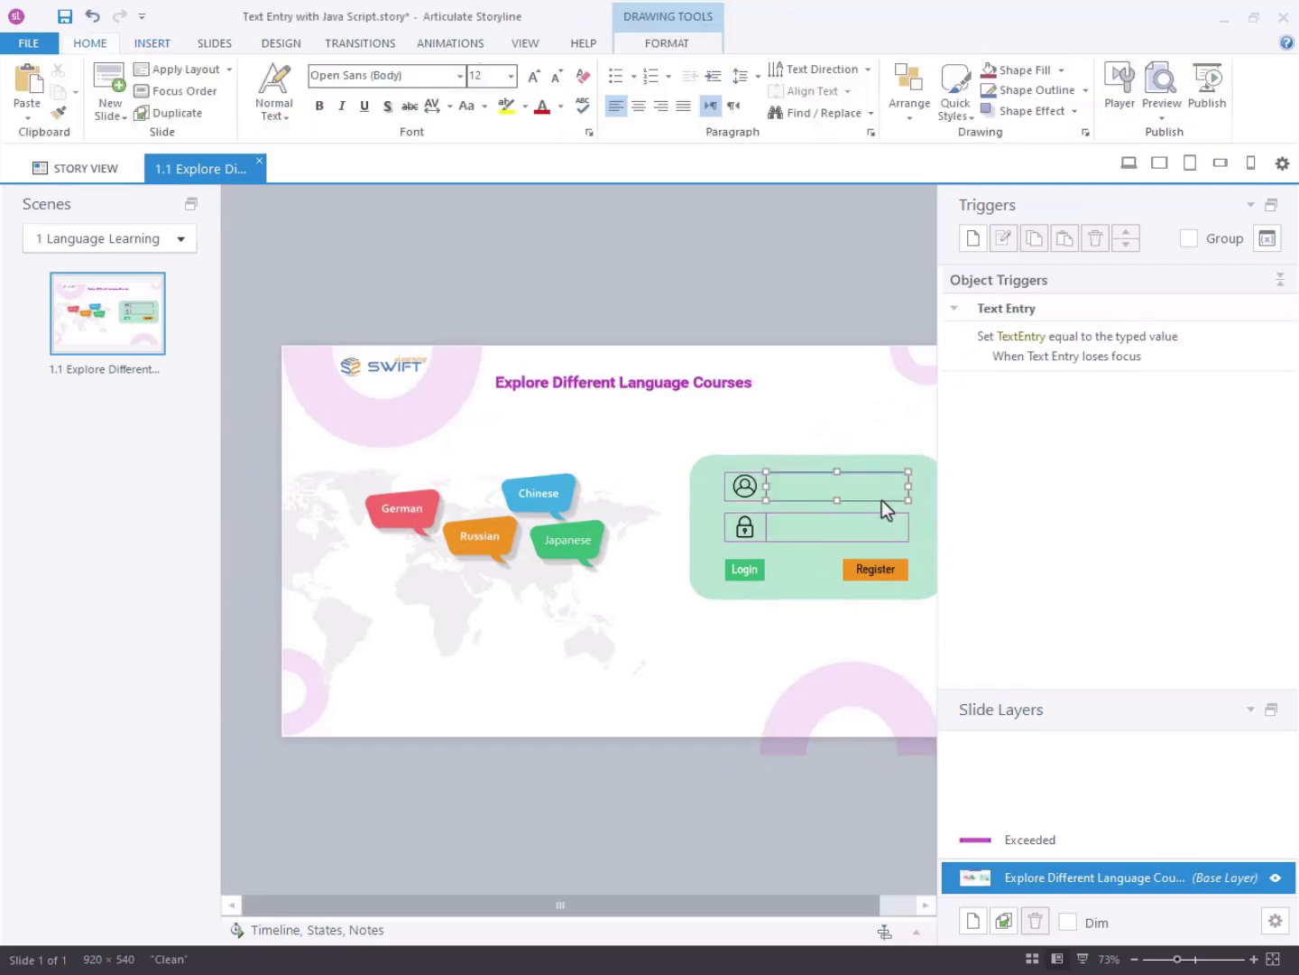
{"action": "left_click", "coordinate": [818, 527]}
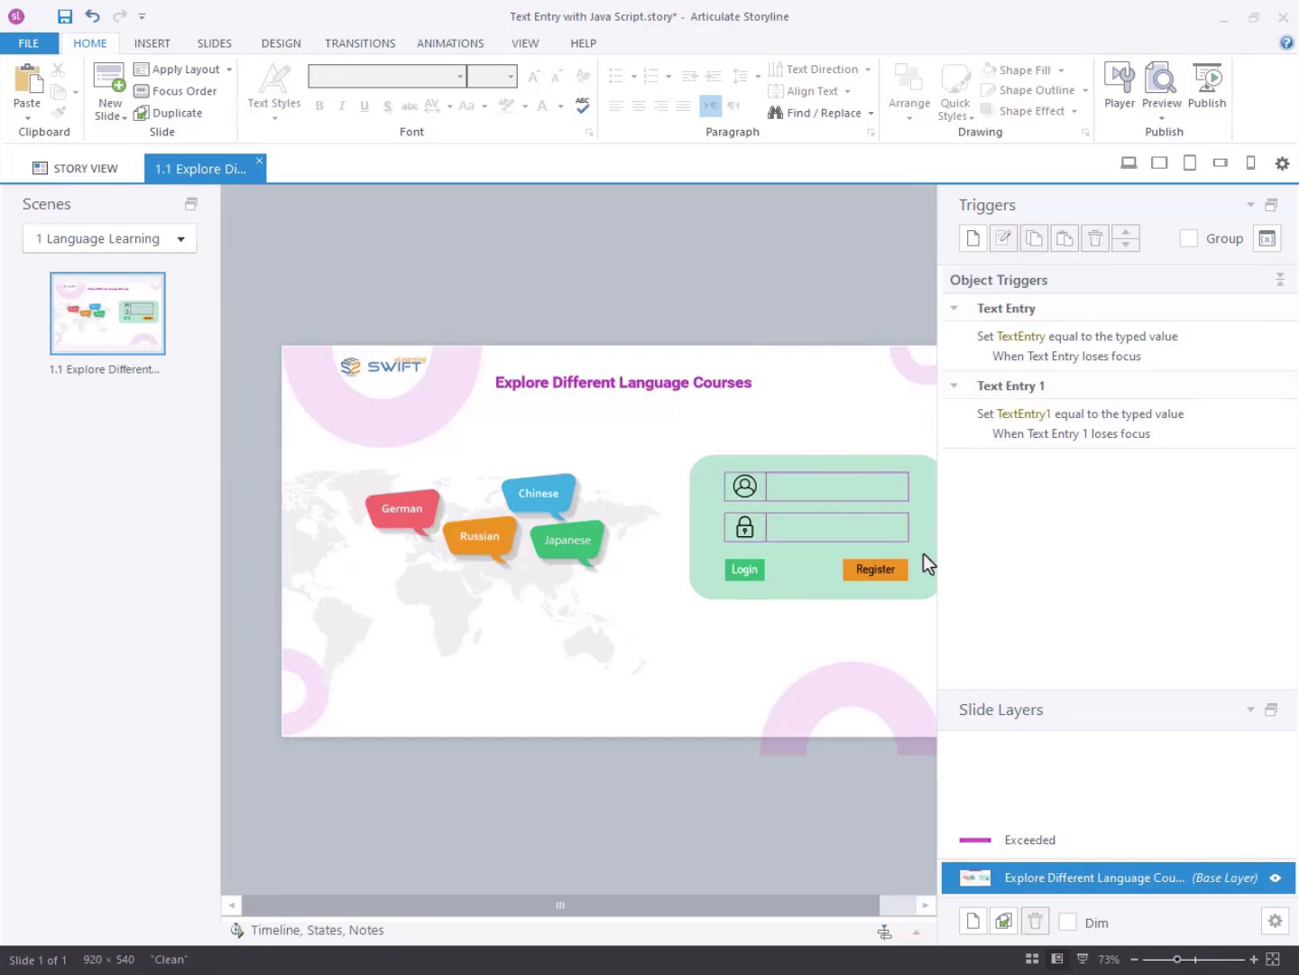
{"action": "mouse_move", "coordinate": [1020, 440]}
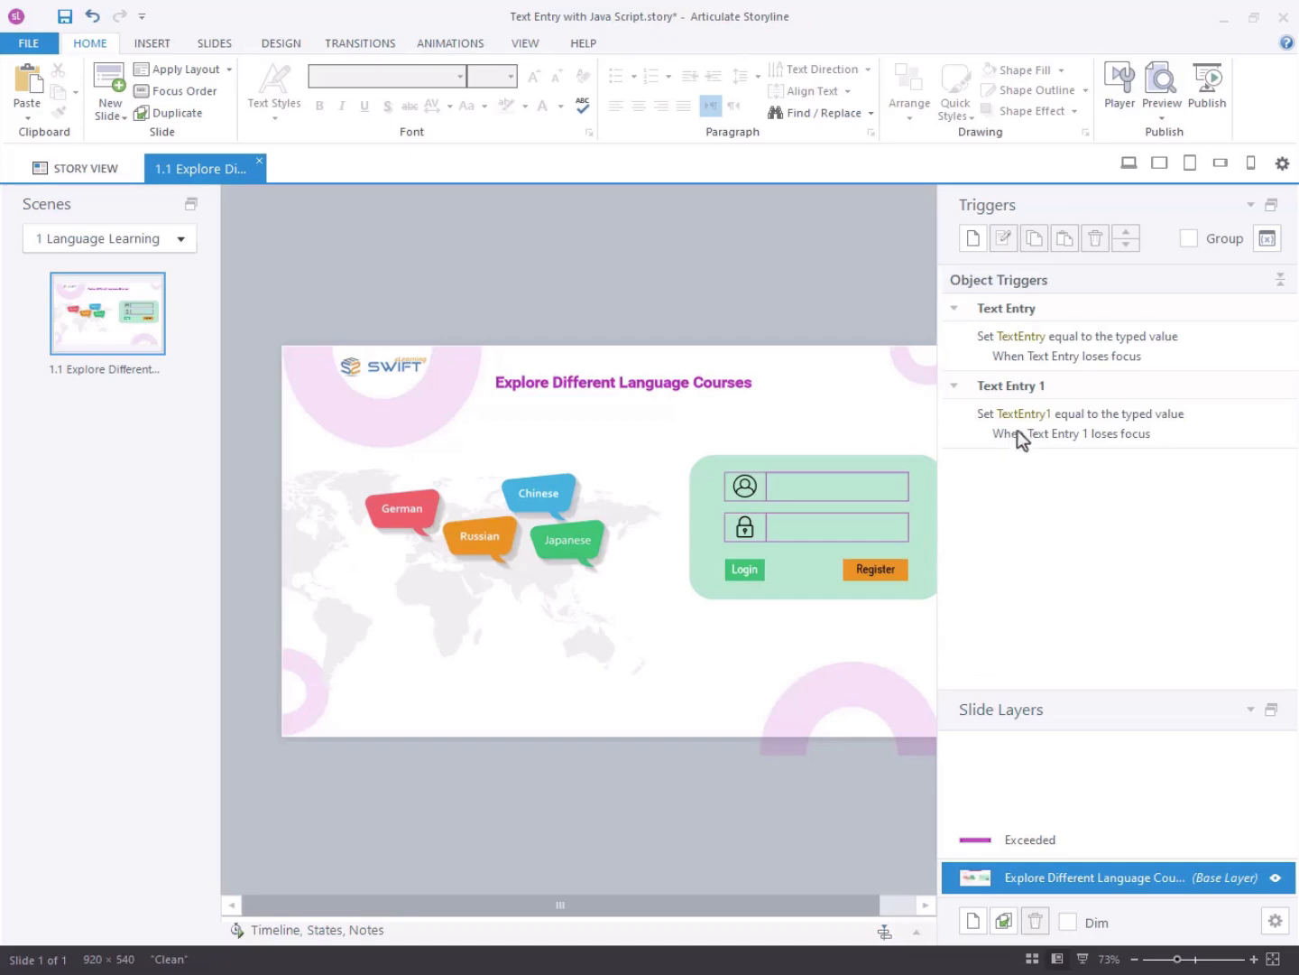
{"action": "mouse_move", "coordinate": [1230, 273]}
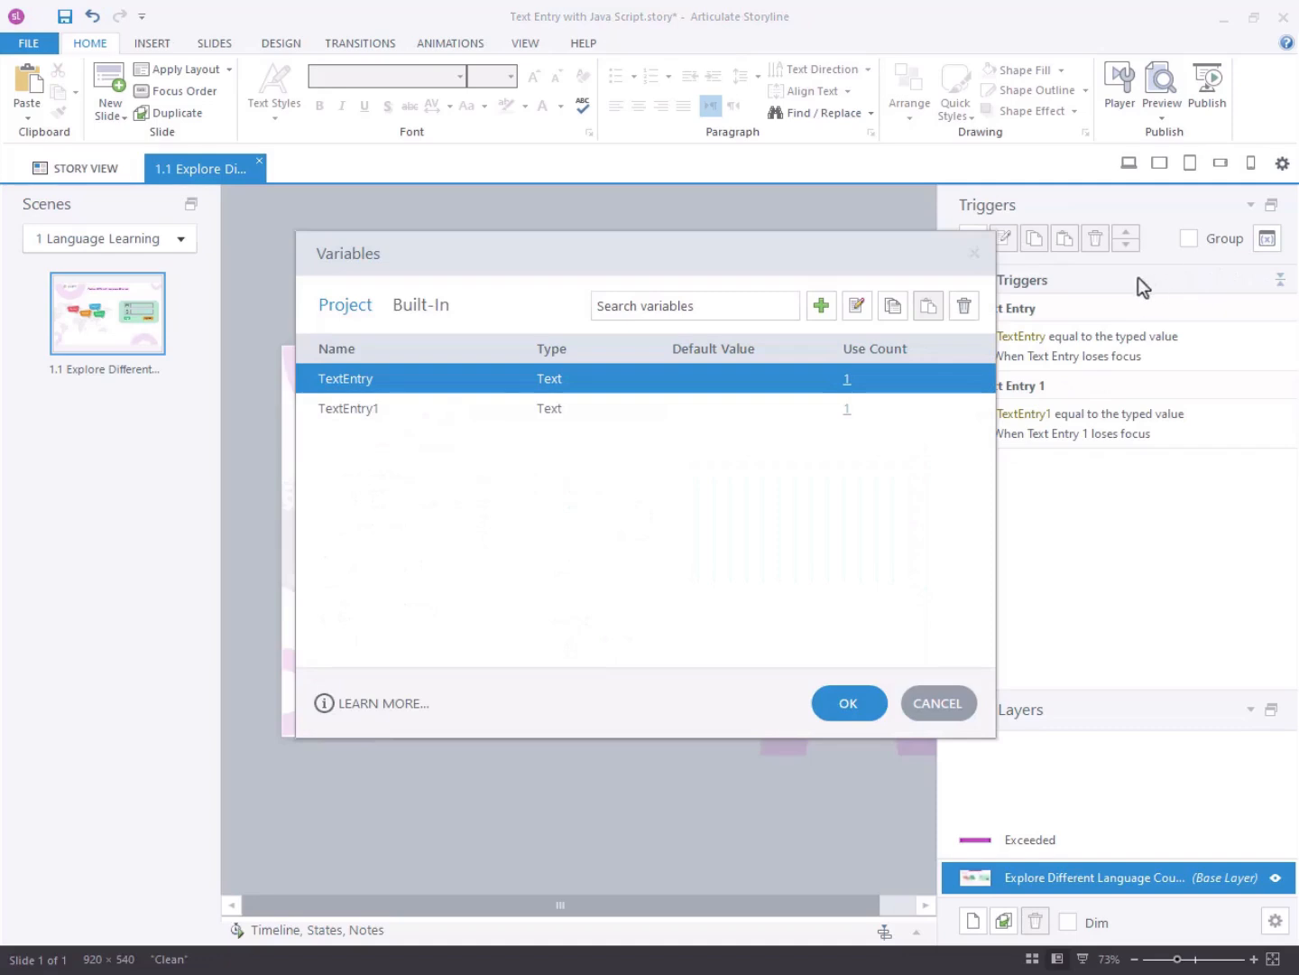
{"action": "mouse_move", "coordinate": [820, 305]}
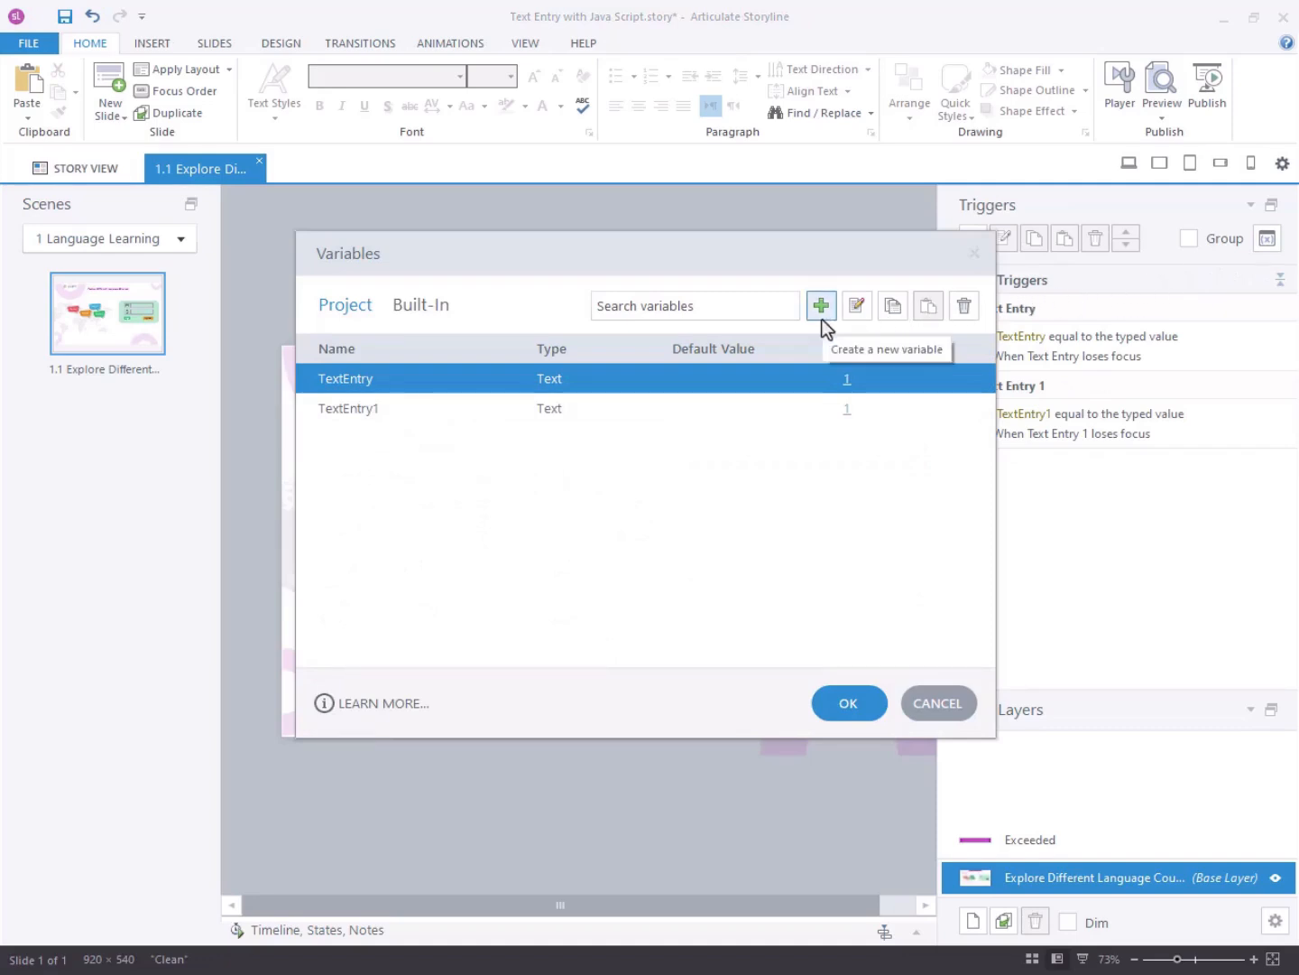
- Add project variable ShowLayer as True/False, defaulting to False
{"action": "left_click", "coordinate": [821, 305]}
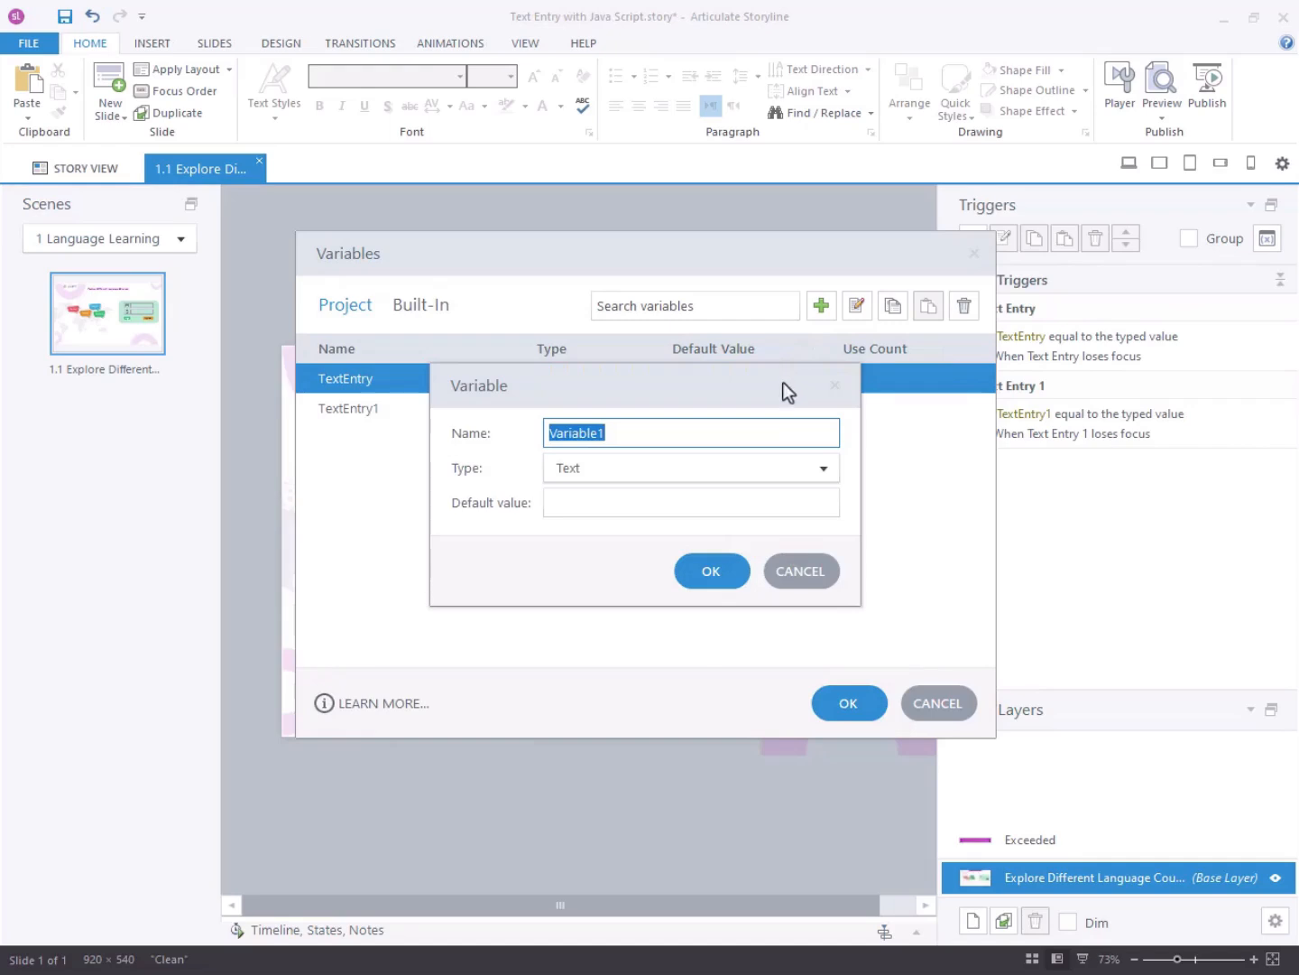
{"action": "type", "text": "ShowLayer"}
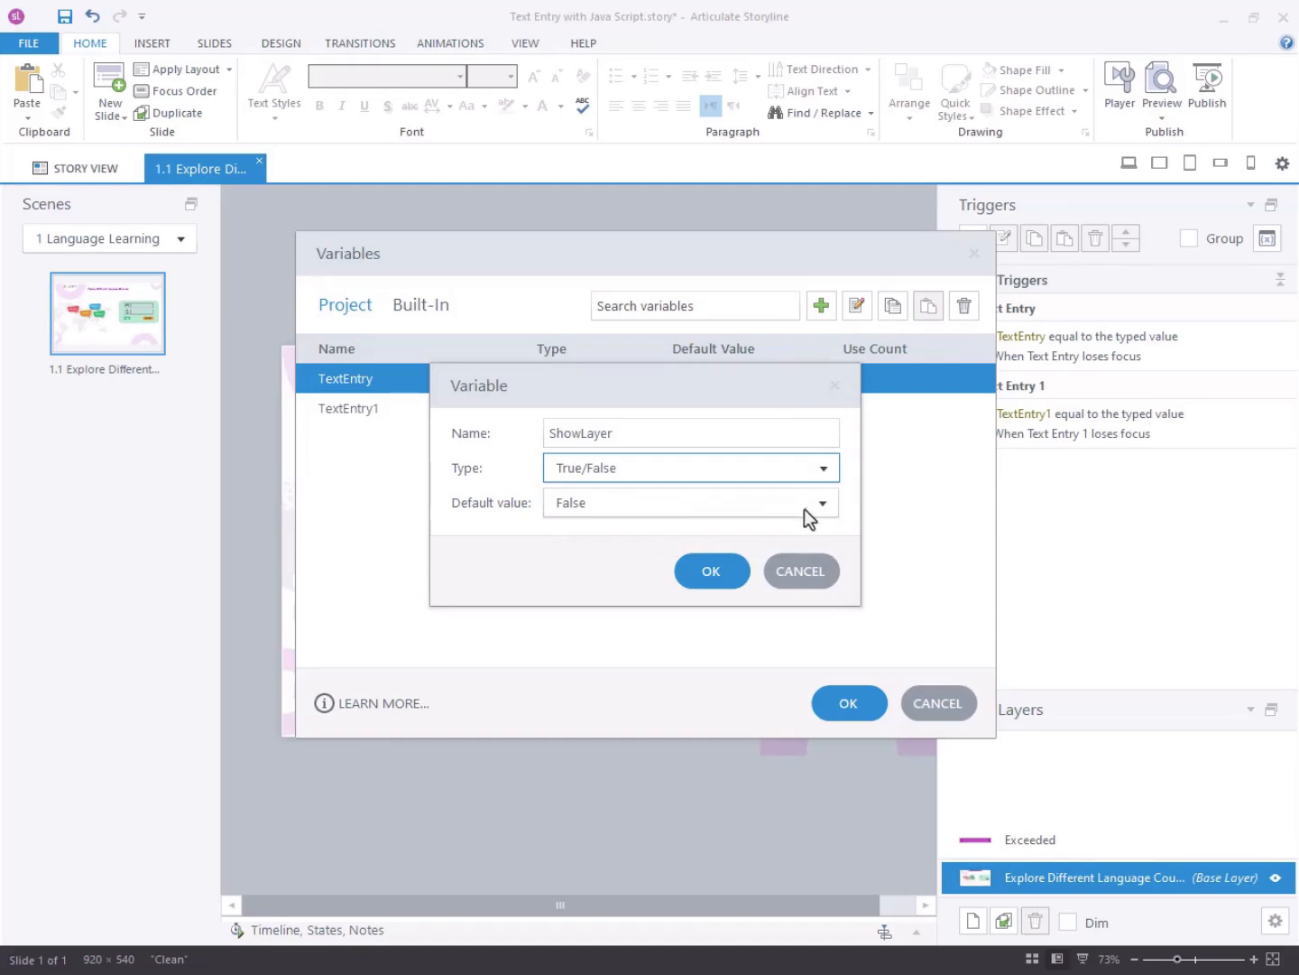
{"action": "left_click", "coordinate": [711, 570]}
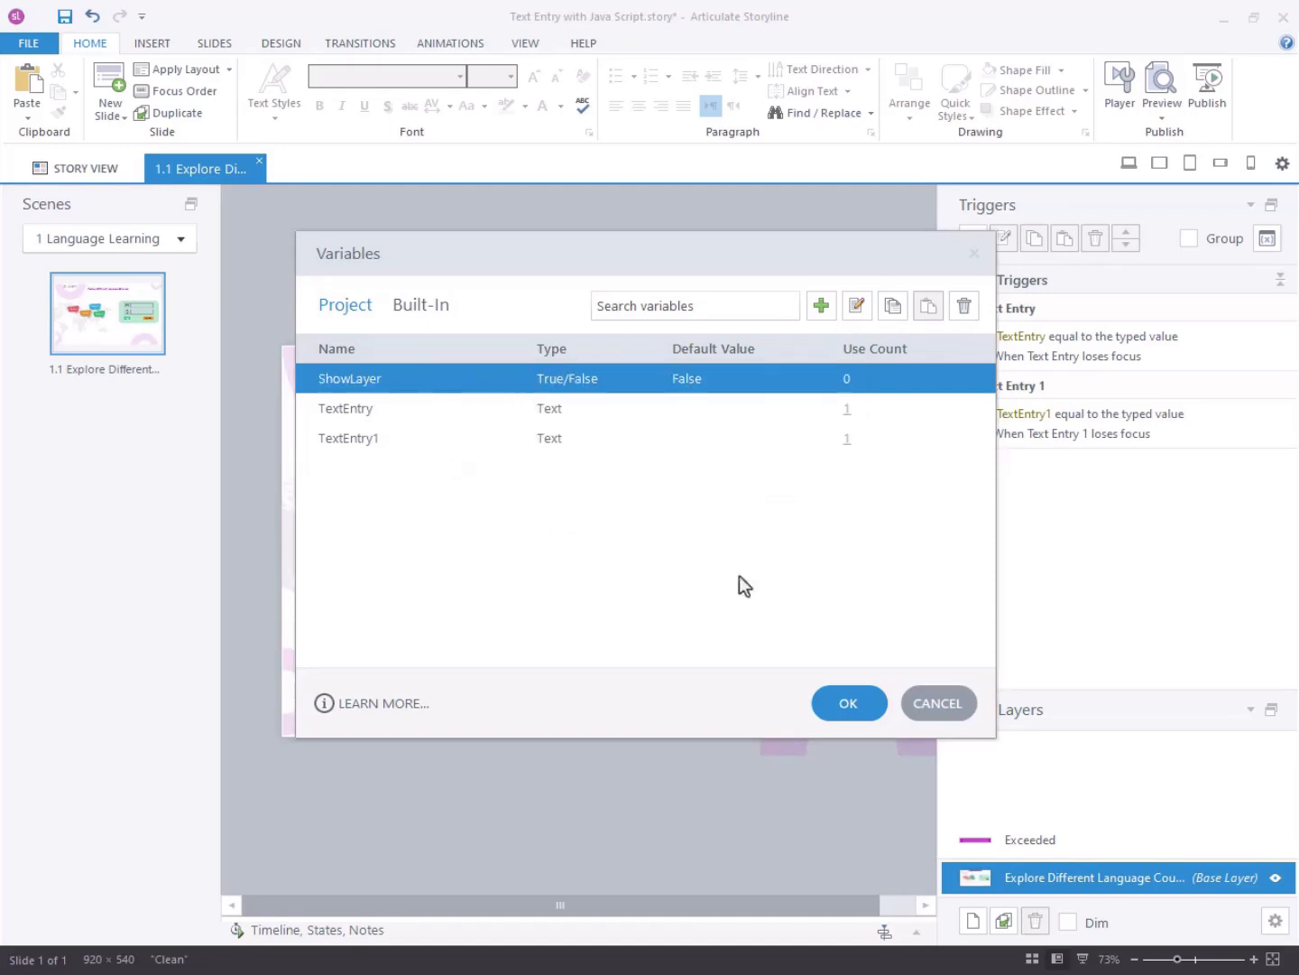
{"action": "left_click", "coordinate": [848, 702]}
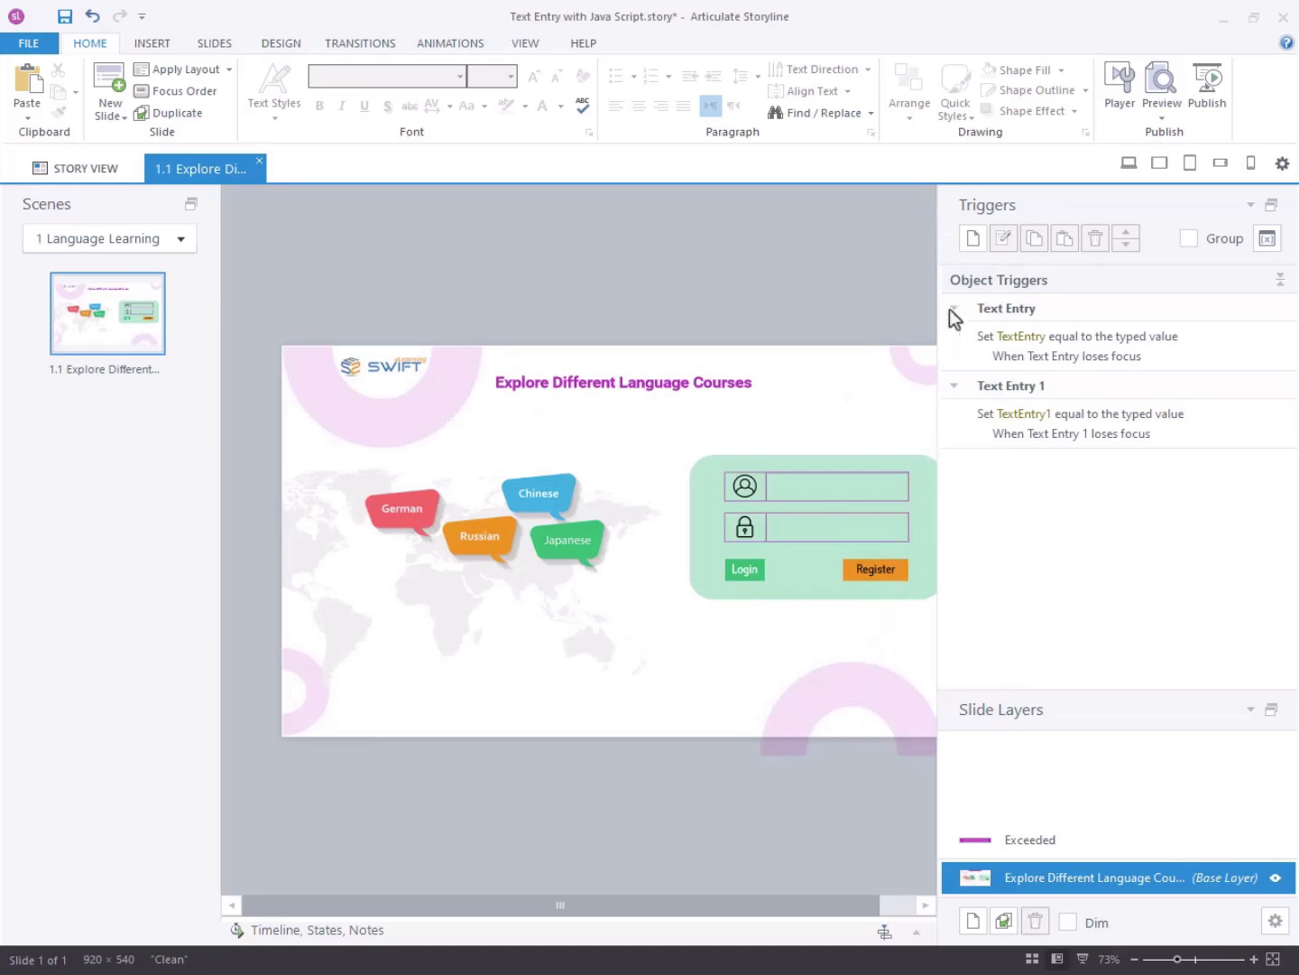
- Create a timeline-start trigger with action Execute JavaScript and open its JavaScript Editor
{"action": "left_click", "coordinate": [973, 237]}
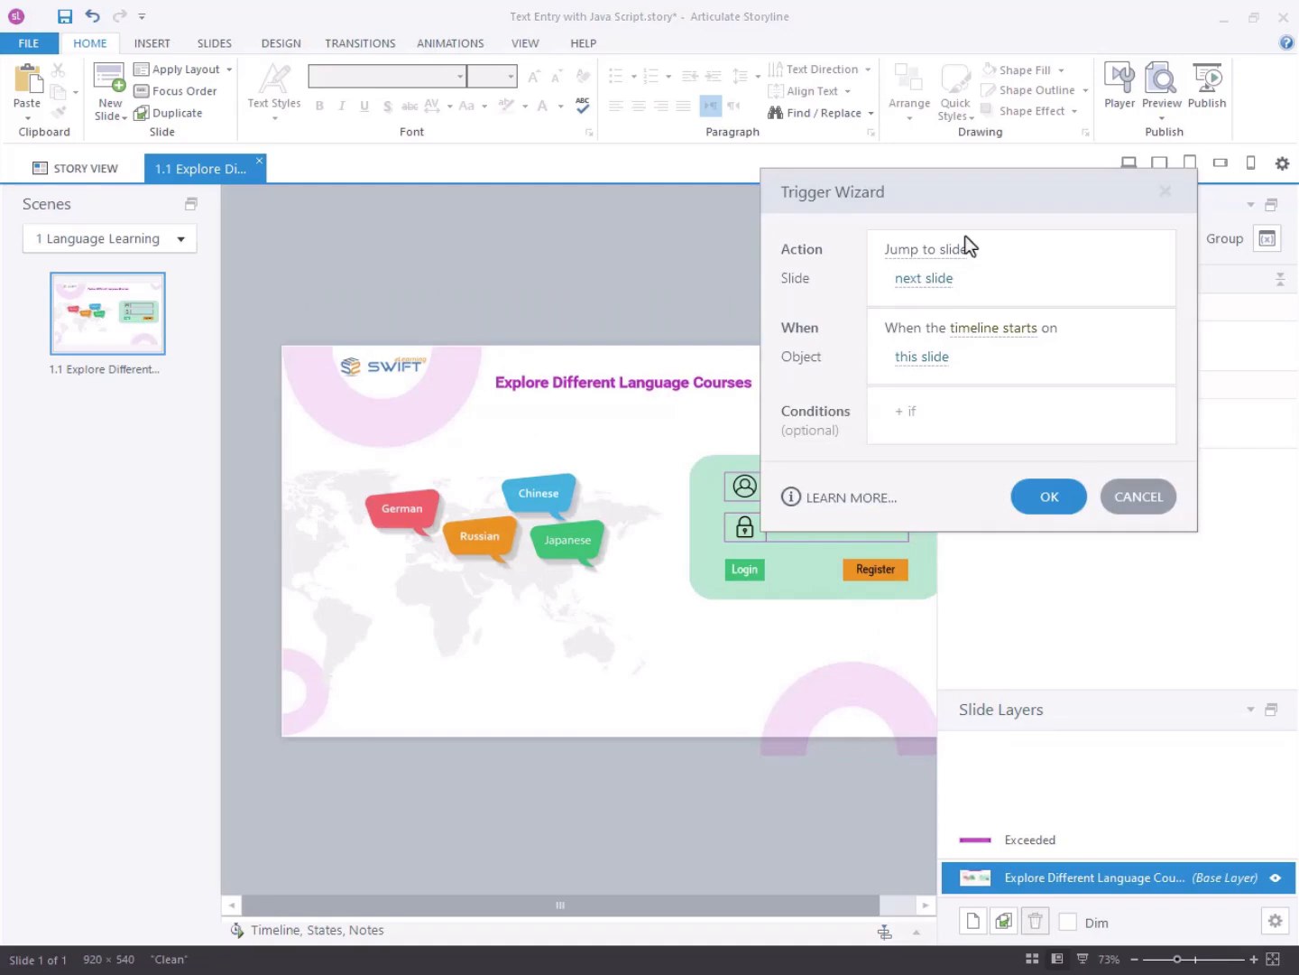
{"action": "mouse_move", "coordinate": [961, 257]}
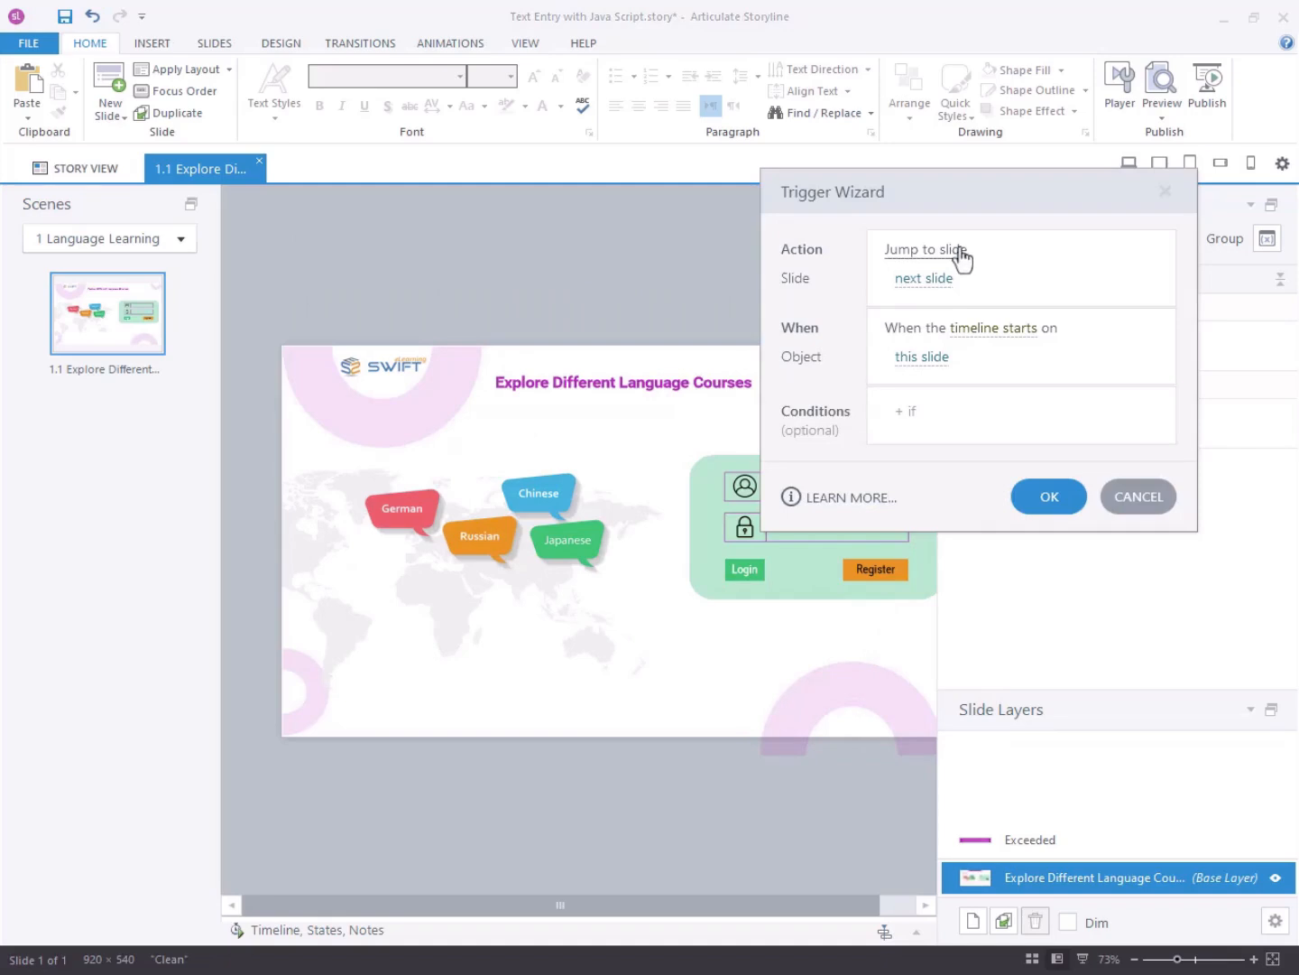
{"action": "left_click", "coordinate": [925, 250]}
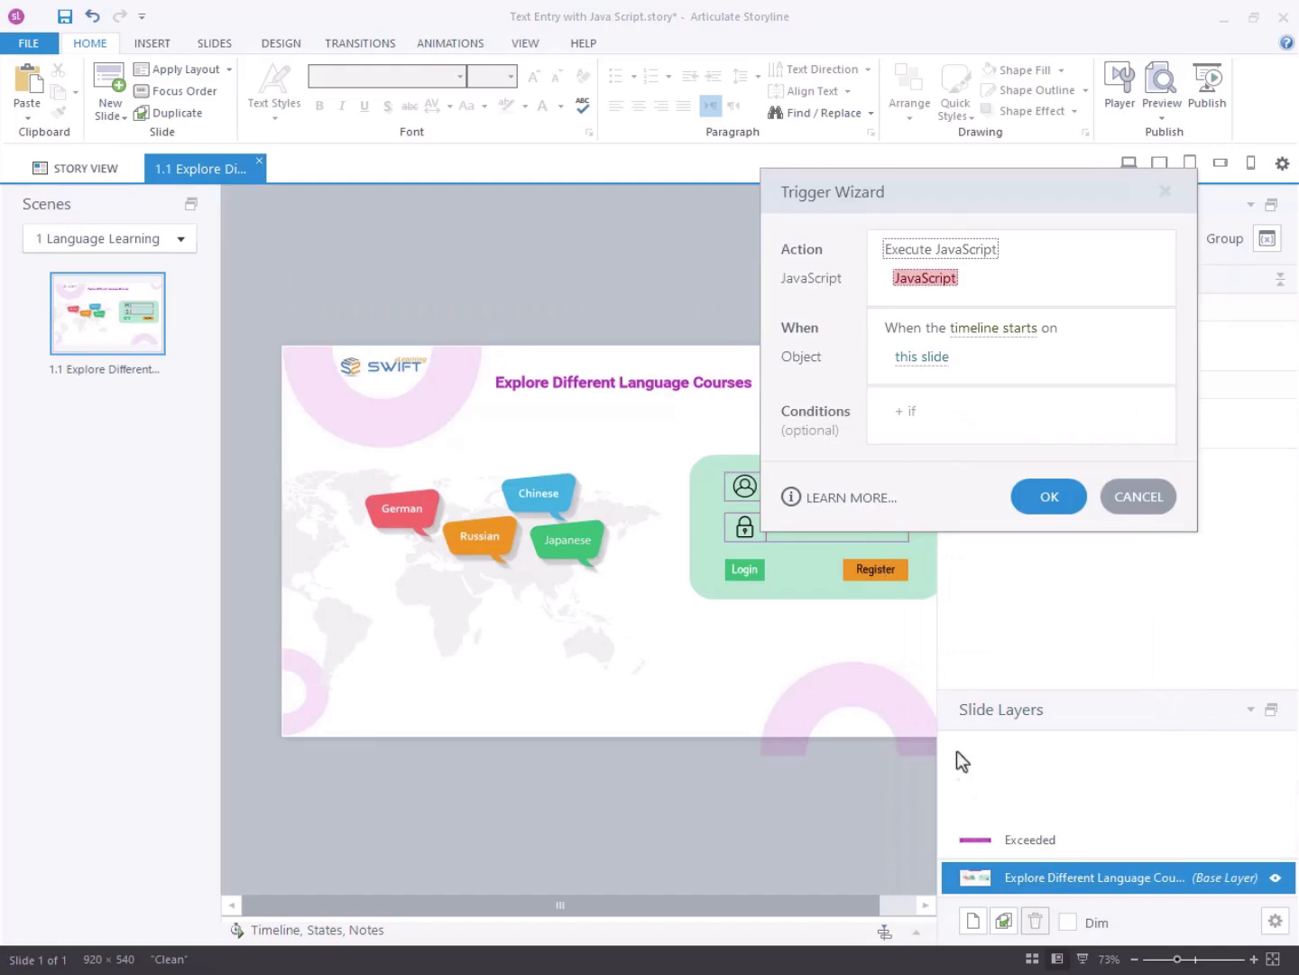
{"action": "left_click", "coordinate": [924, 277]}
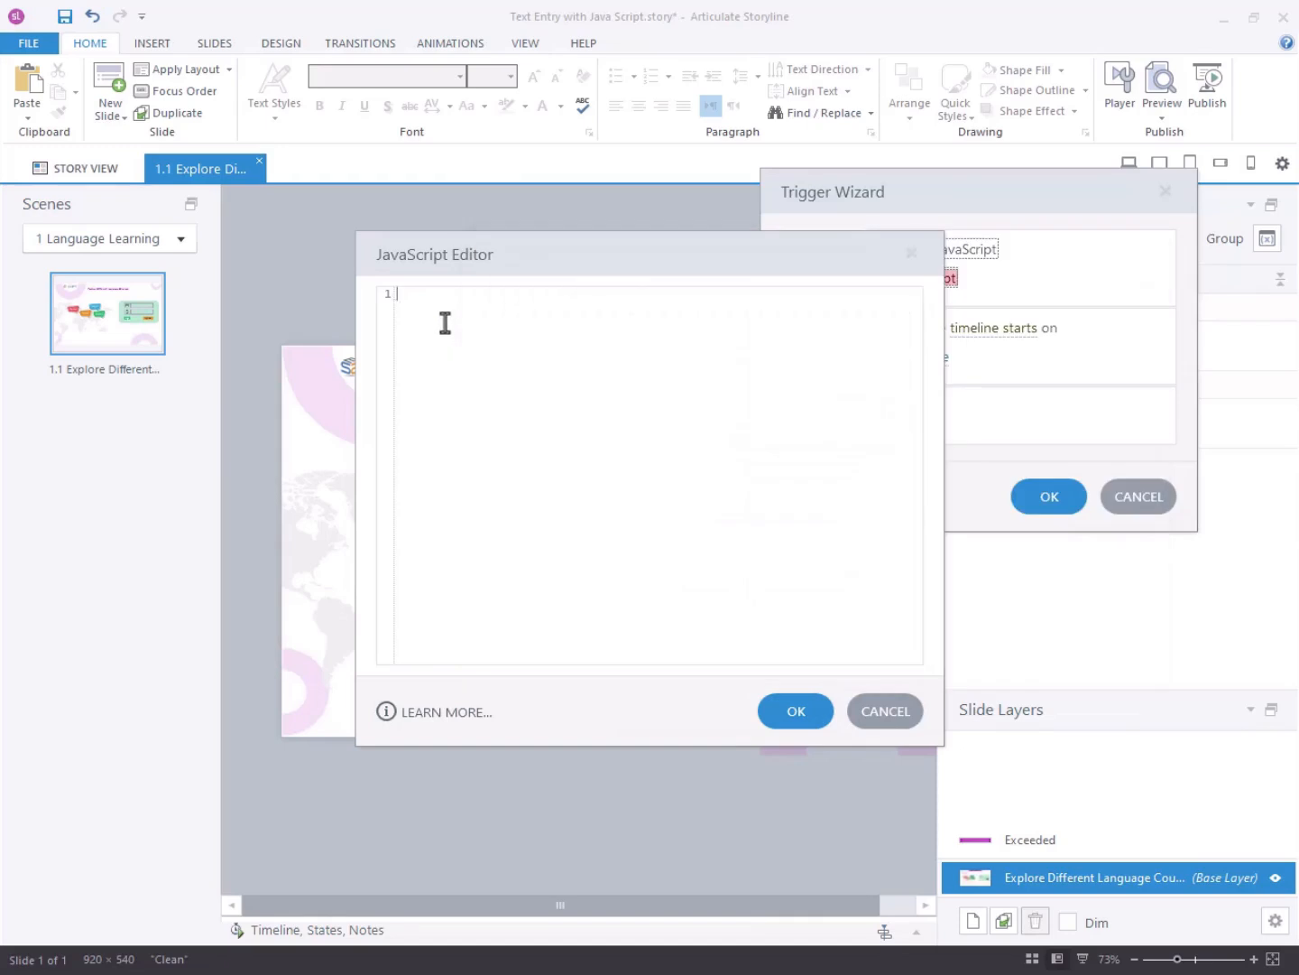
- Enter the querySelectorAll text-field script with maxChars limits and SetVar ShowLayer, then confirm
{"action": "type", "text": "var textFields = document.querySelectorAll('input[type=\"text\"]');"}
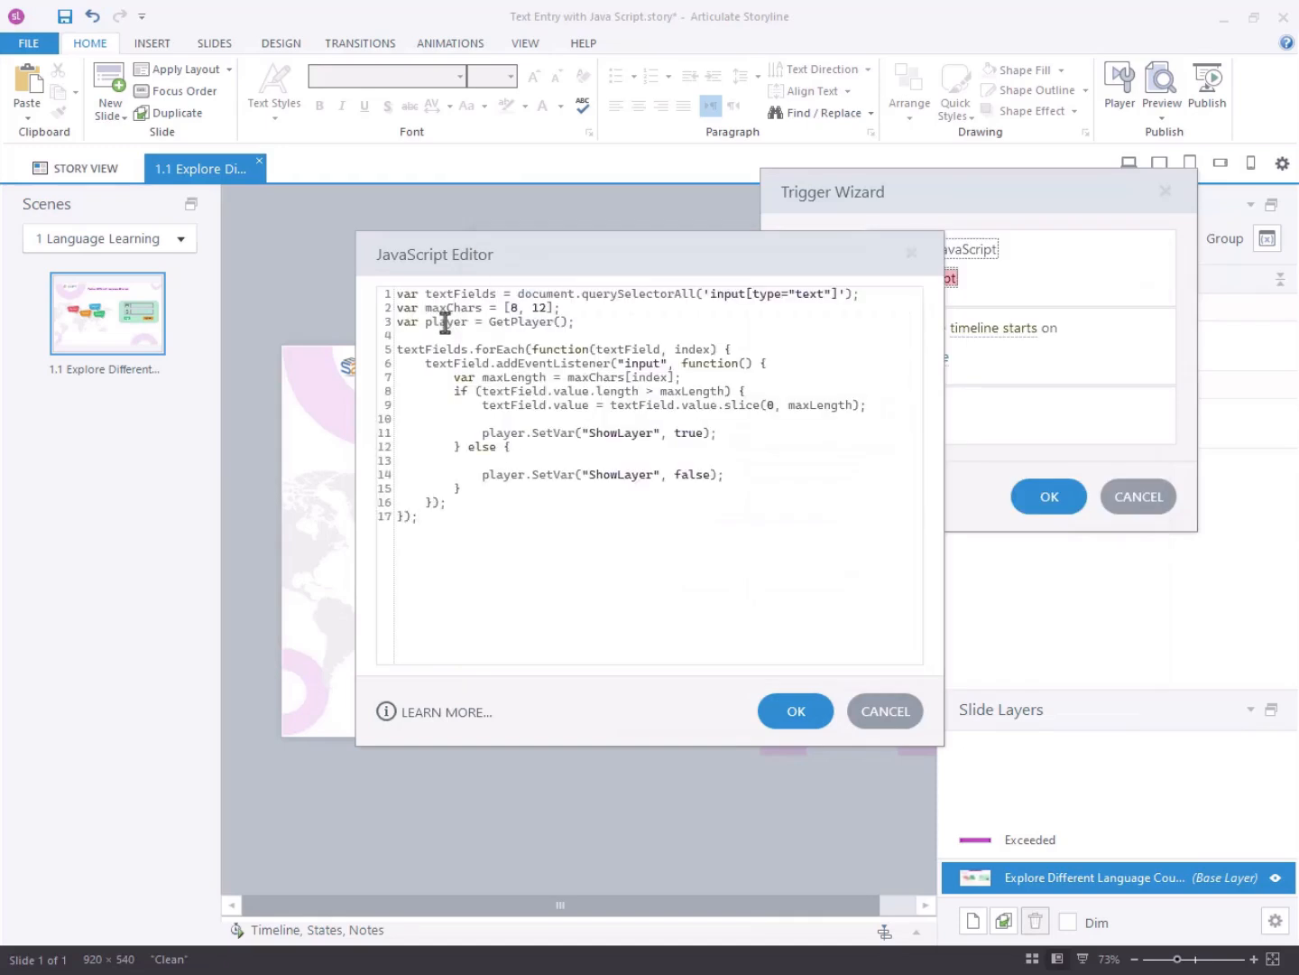
{"action": "double_click", "coordinate": [512, 307]}
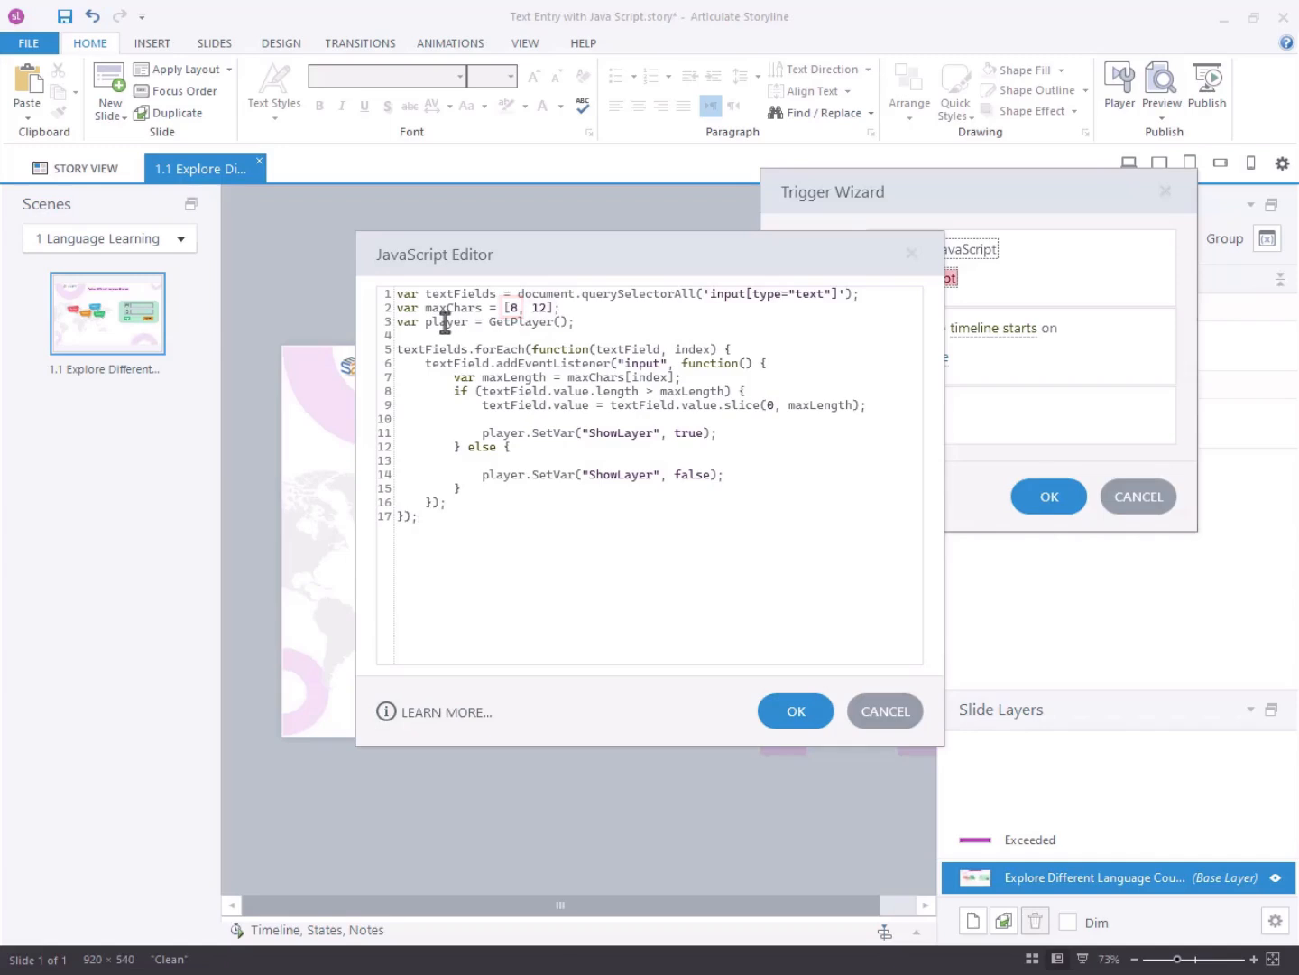
{"action": "double_click", "coordinate": [541, 306]}
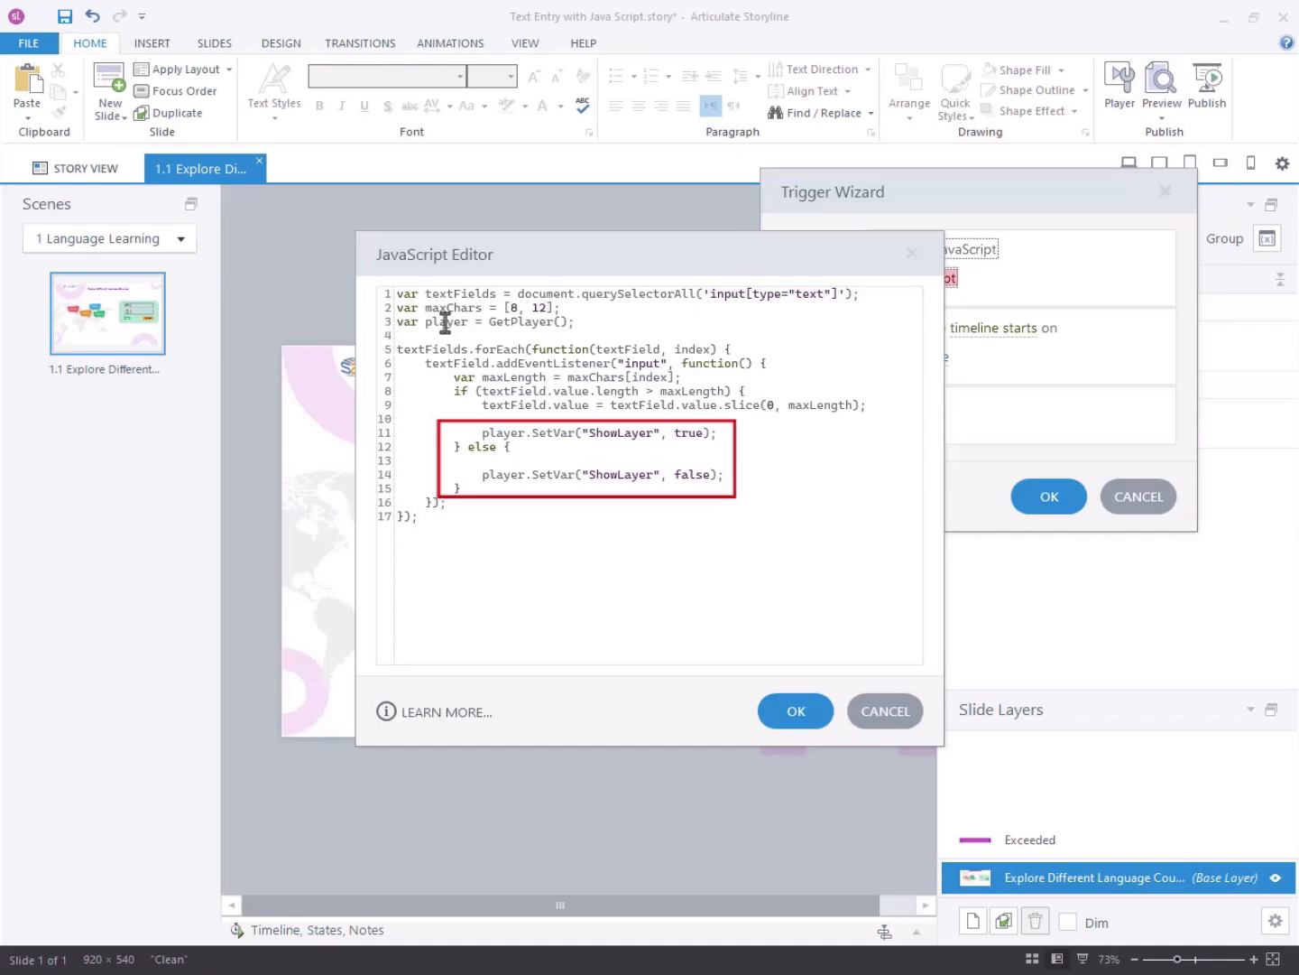
{"action": "left_click", "coordinate": [609, 500]}
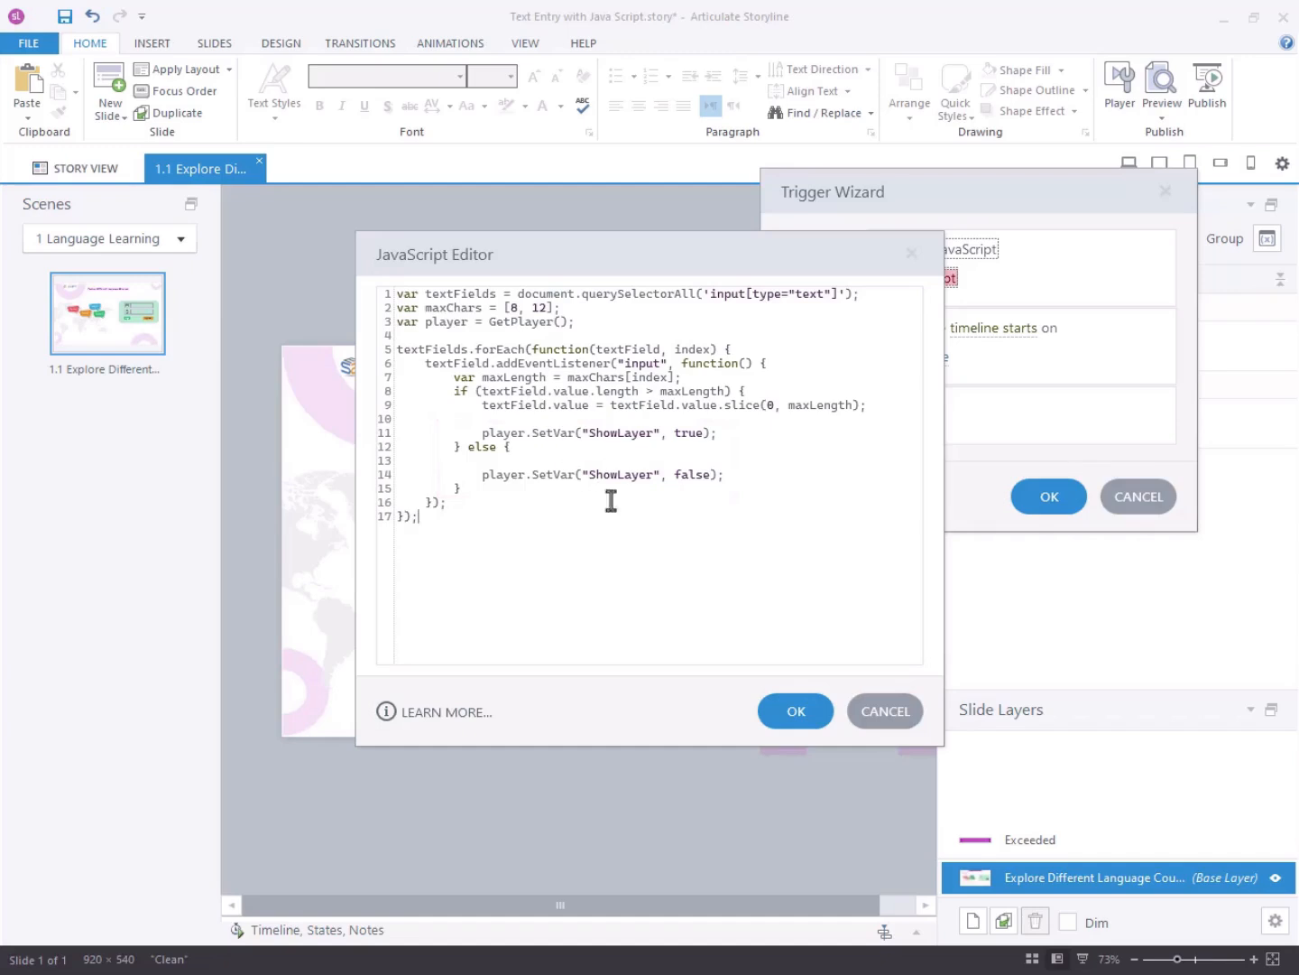
{"action": "left_click", "coordinate": [794, 711]}
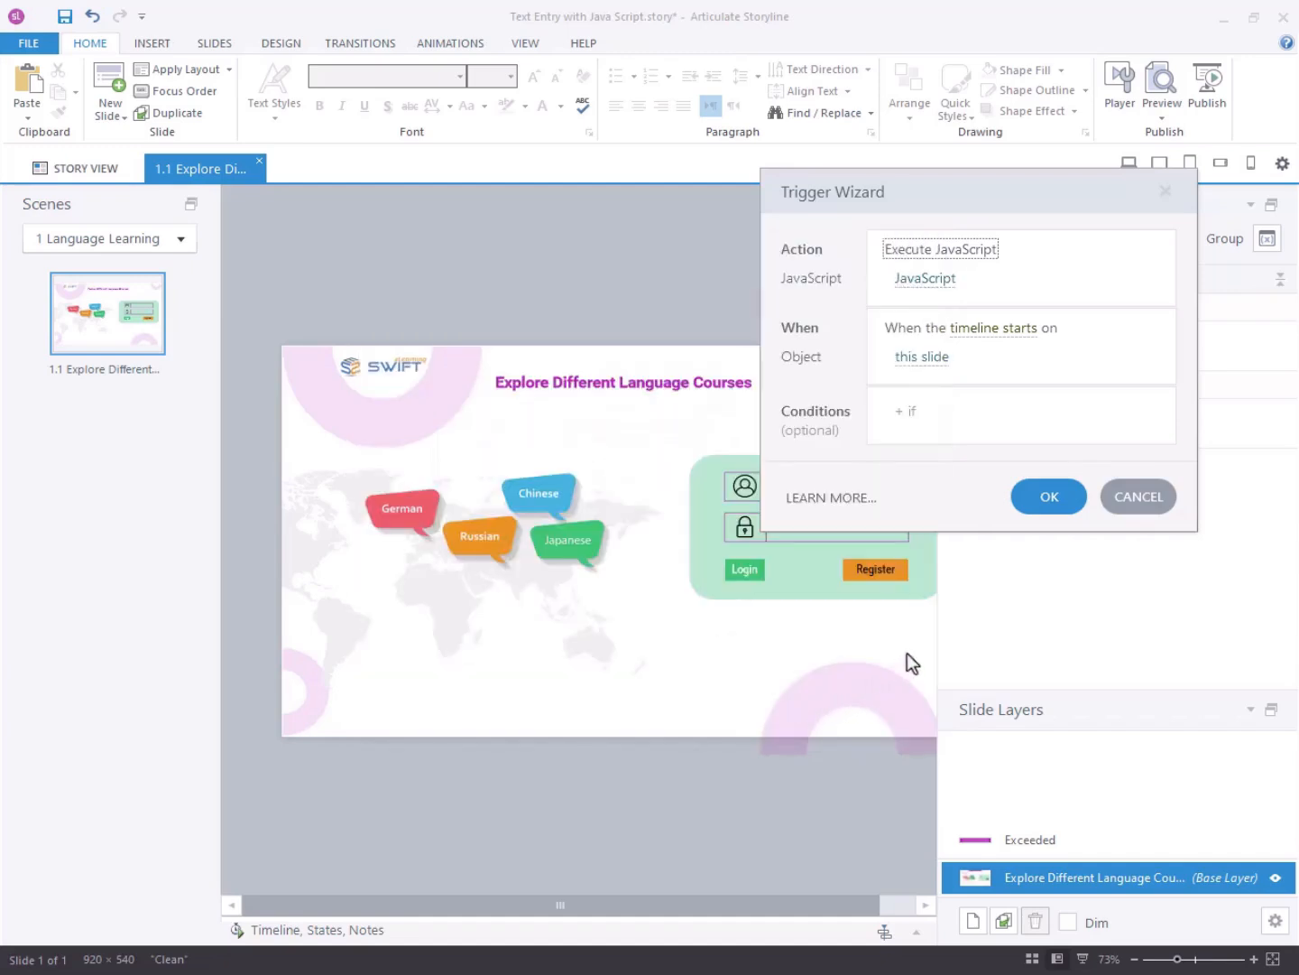
- Save the JavaScript trigger and add a Show layer Exceeded trigger for ShowLayer = True
{"action": "left_click", "coordinate": [1047, 497]}
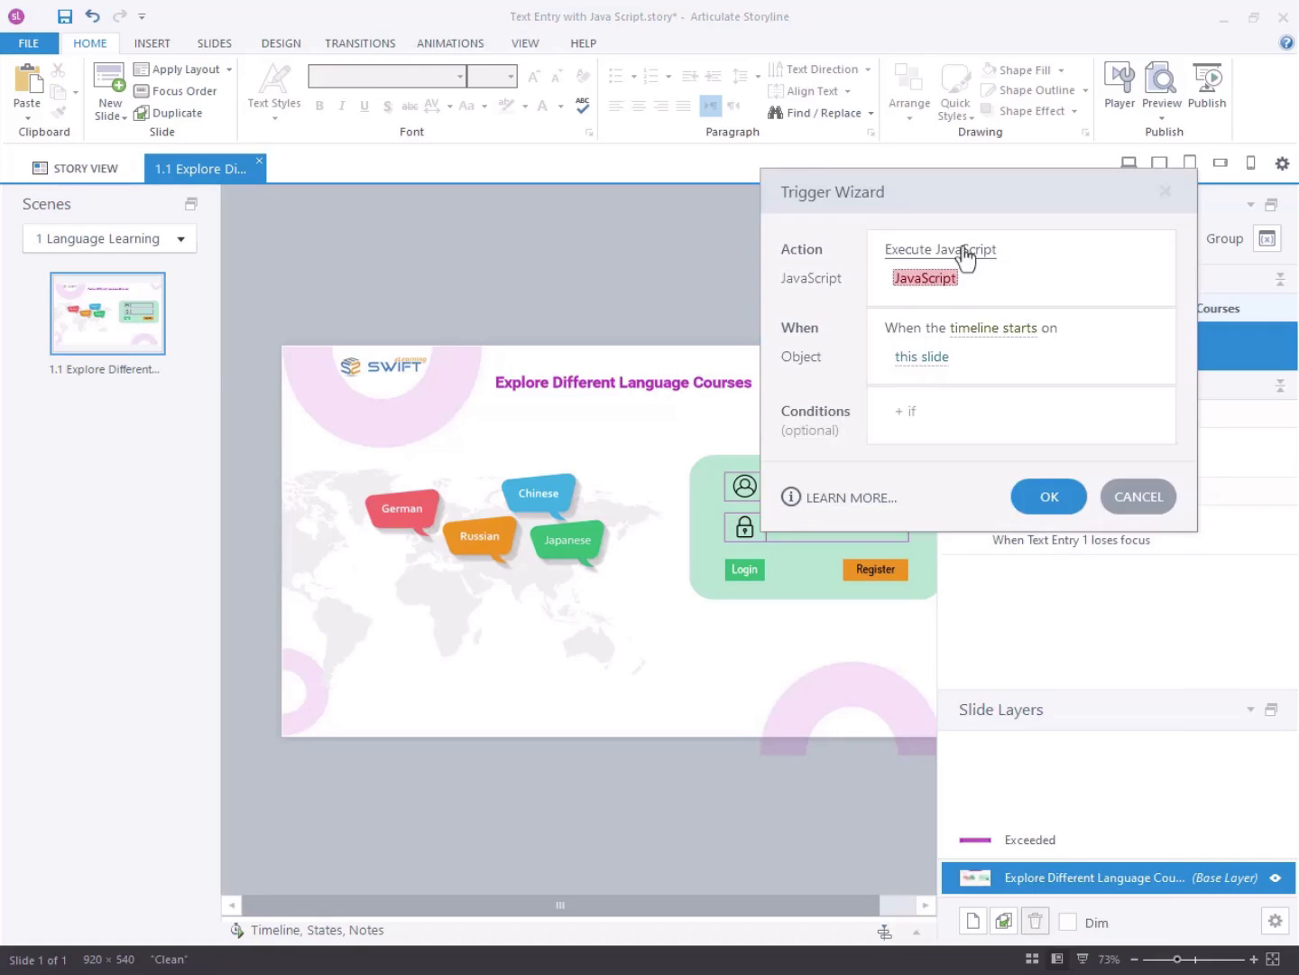
{"action": "left_click", "coordinate": [941, 249]}
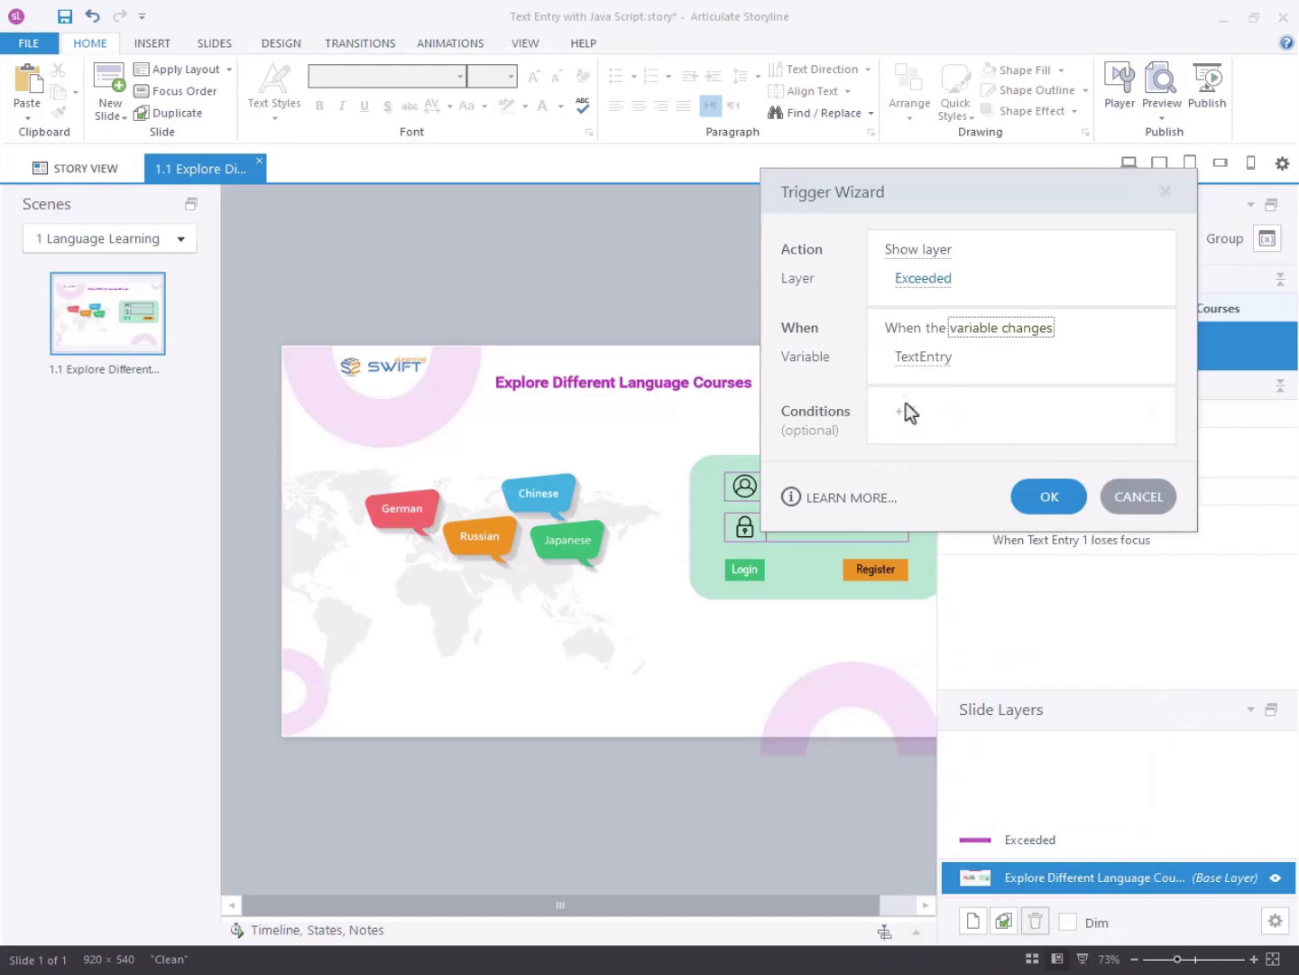
{"action": "left_click", "coordinate": [923, 357]}
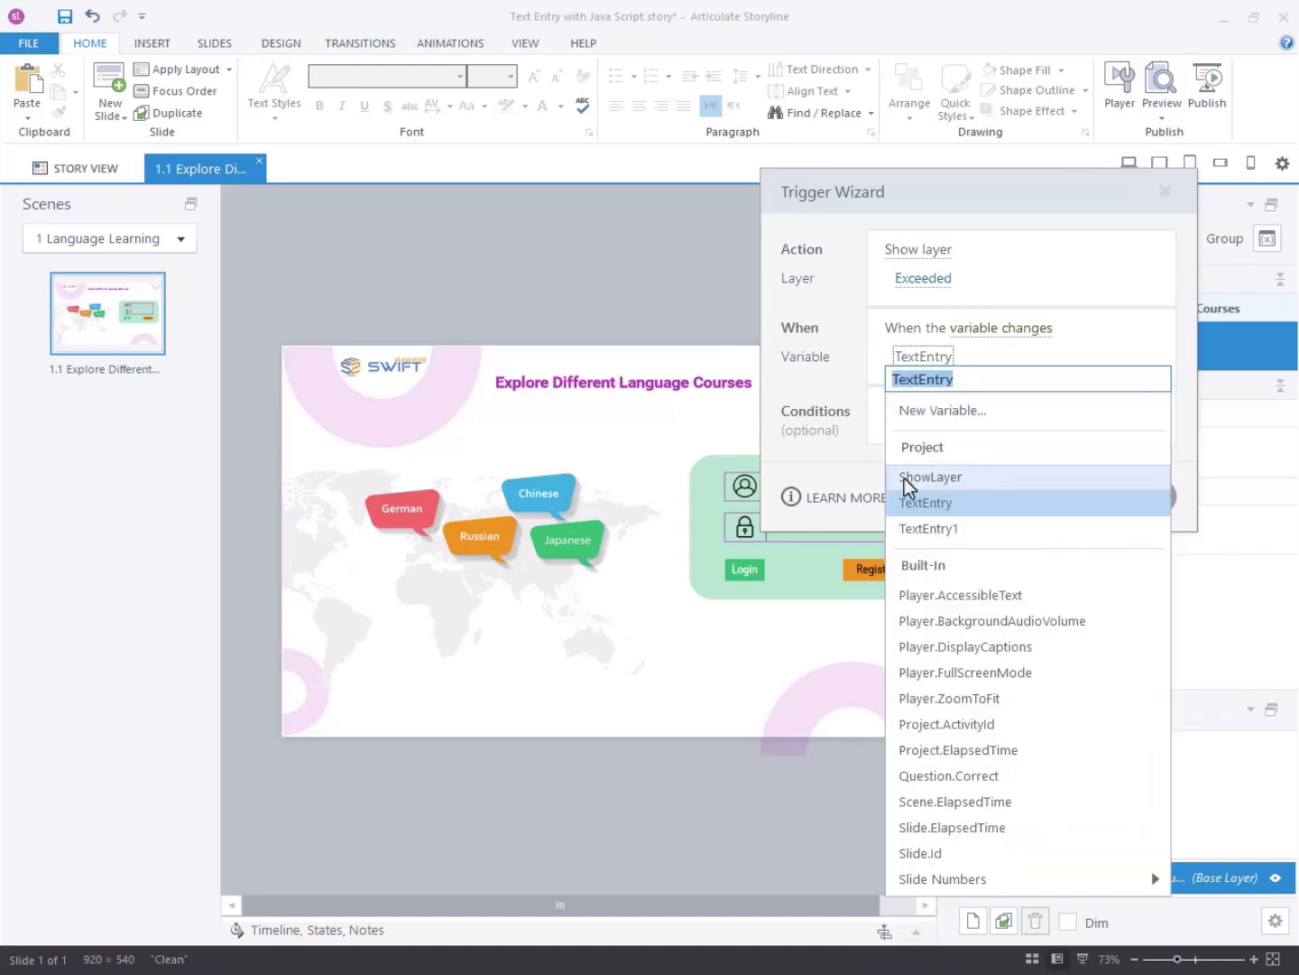
{"action": "left_click", "coordinate": [930, 476]}
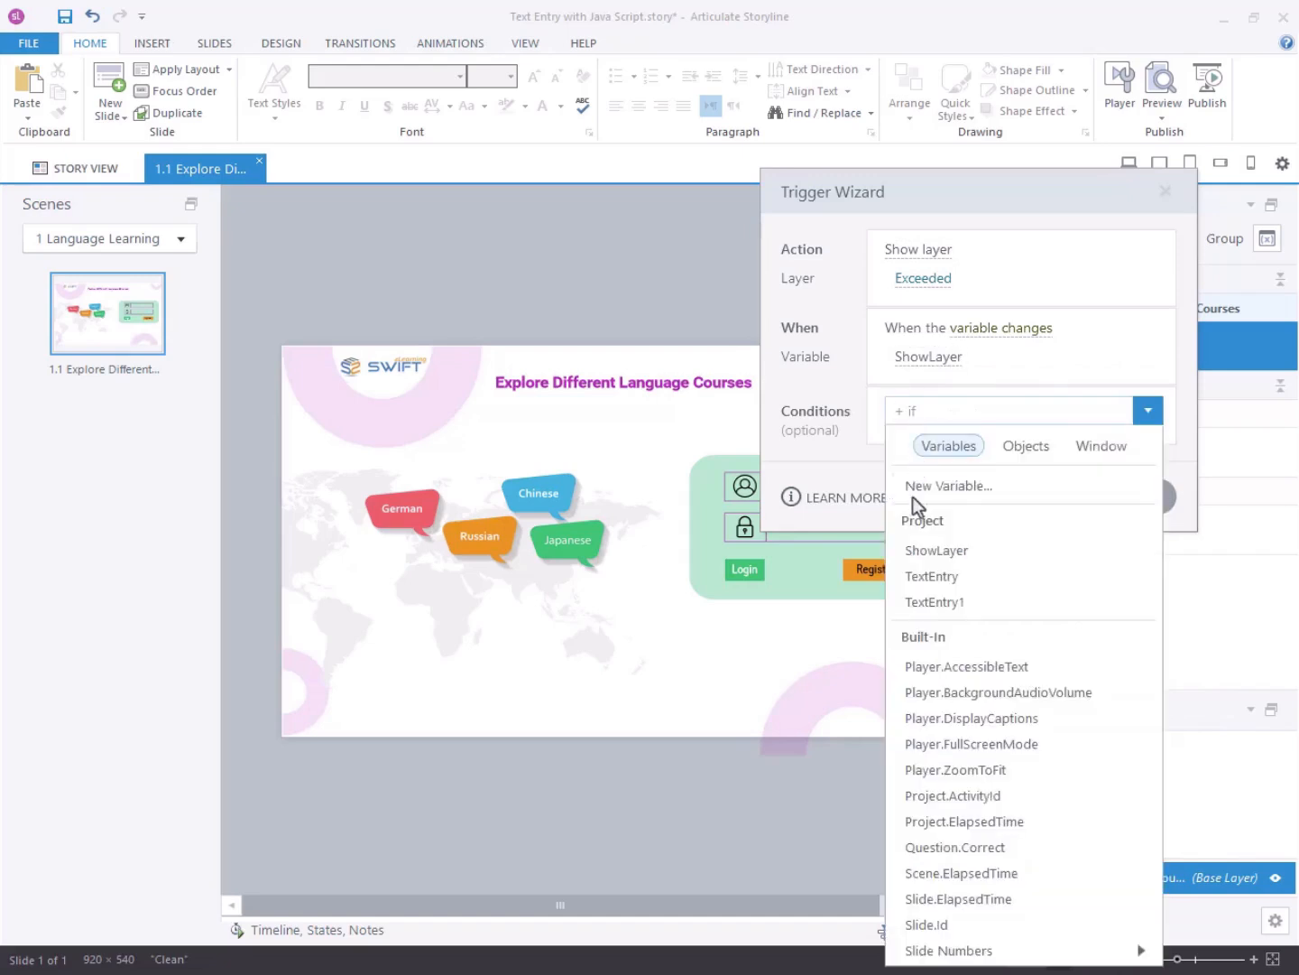
{"action": "left_click", "coordinate": [937, 550]}
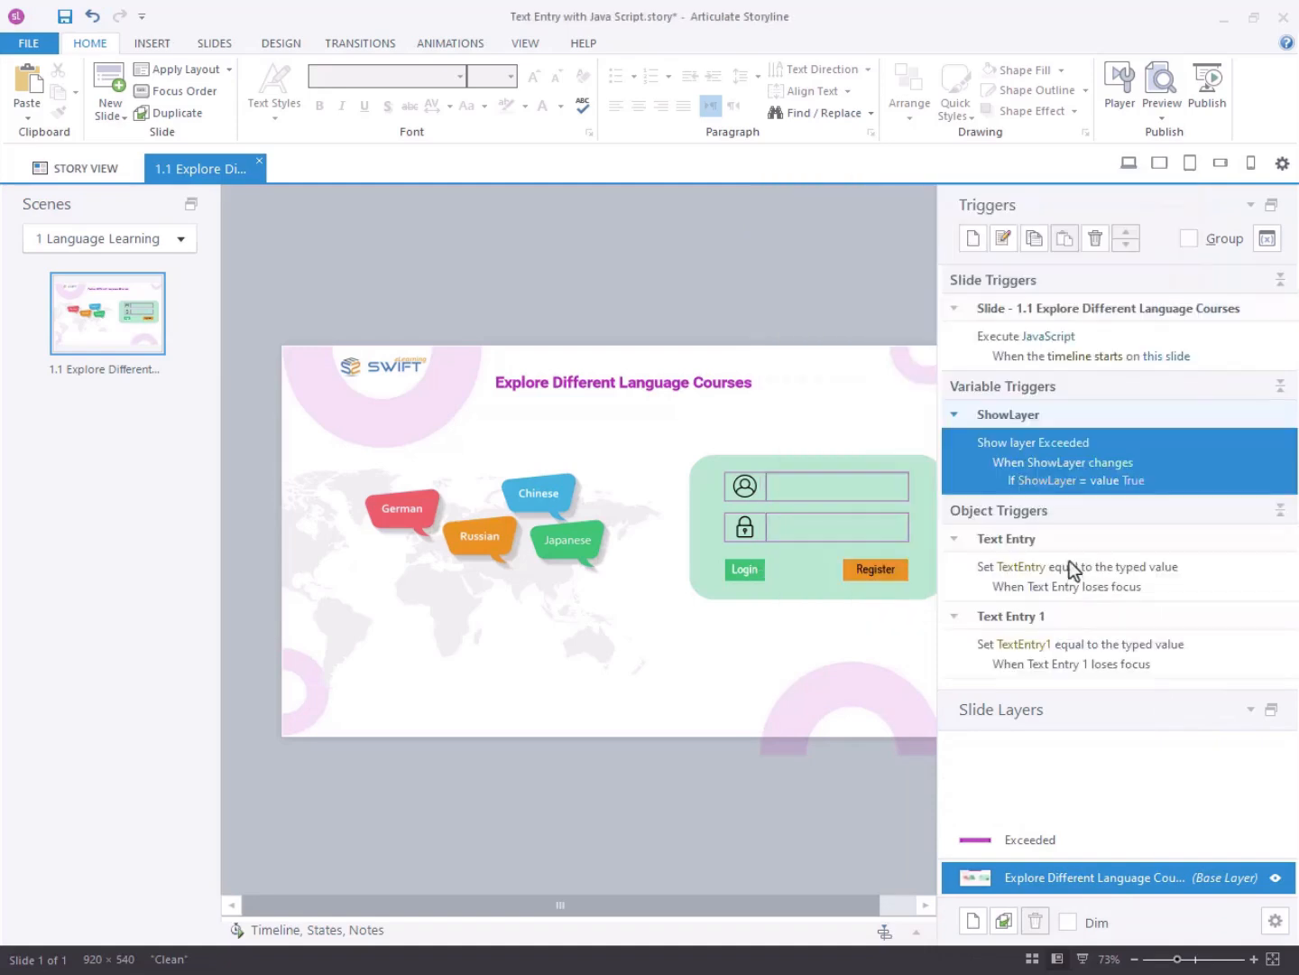
{"action": "mouse_move", "coordinate": [1162, 228]}
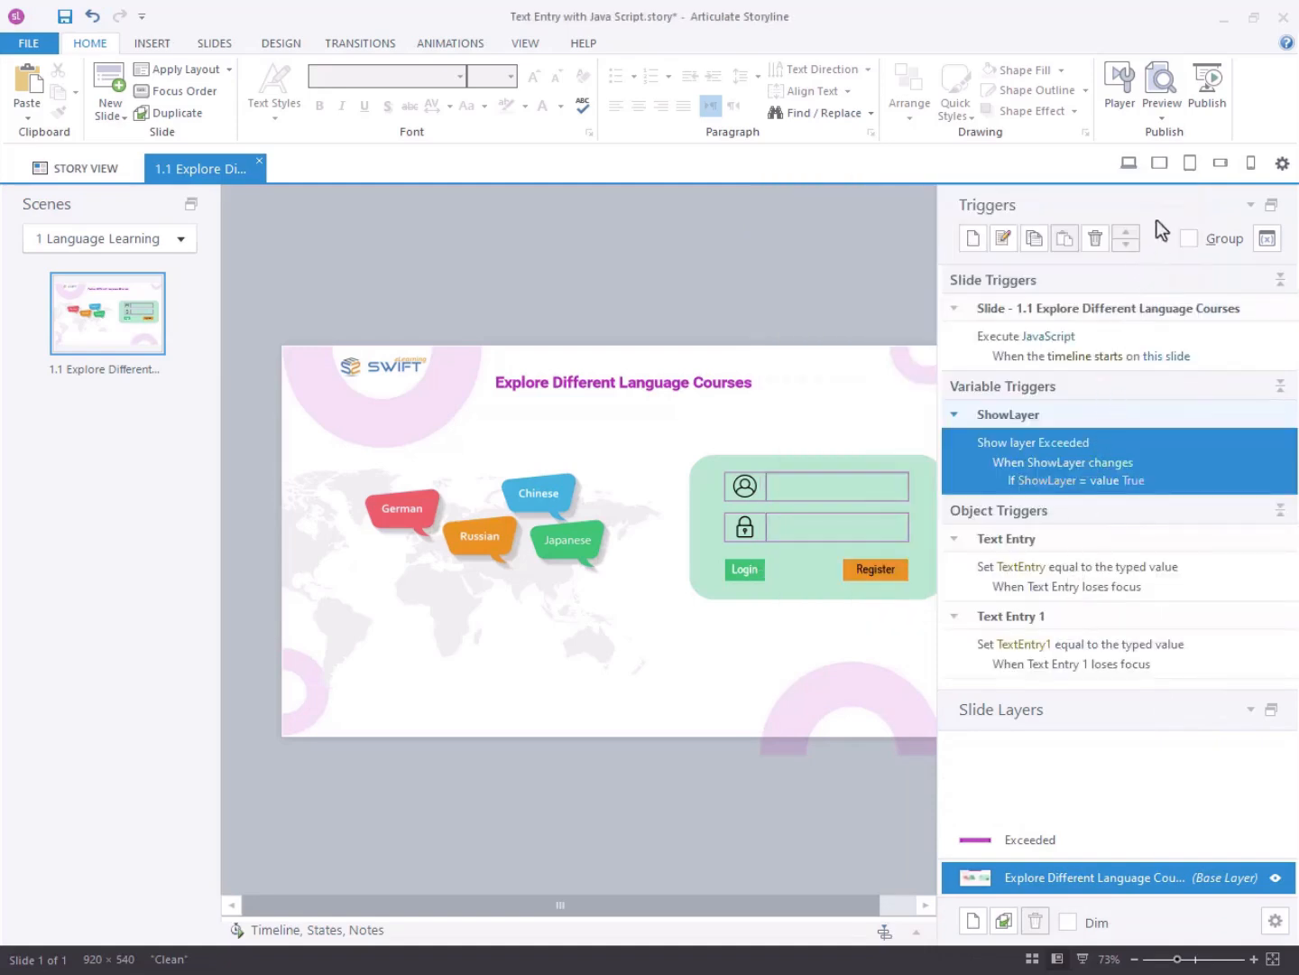
- Publish the Language Learning project and view the published course
{"action": "left_click", "coordinate": [1208, 86]}
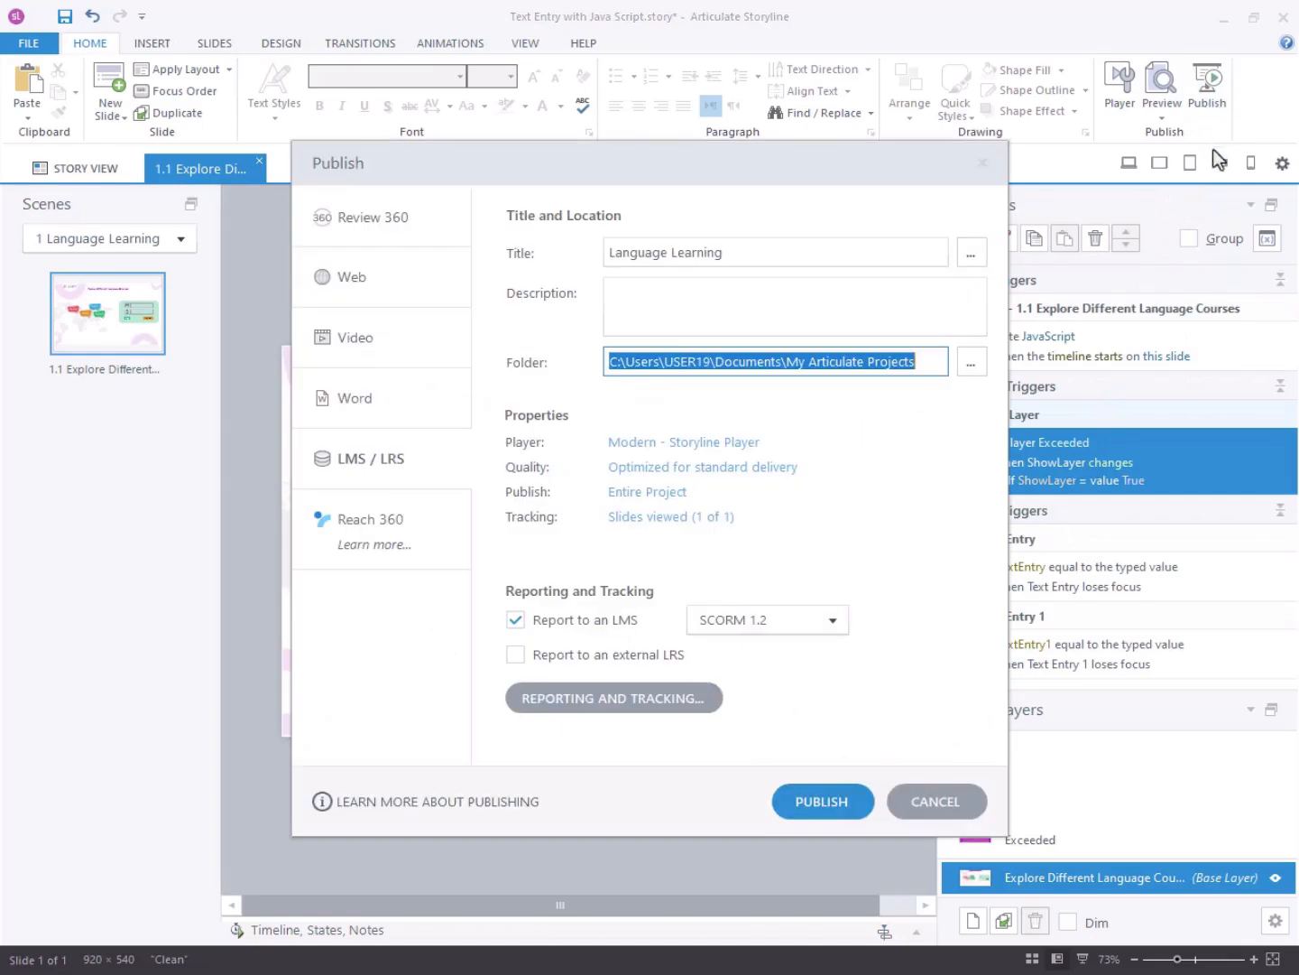
{"action": "mouse_move", "coordinate": [942, 632]}
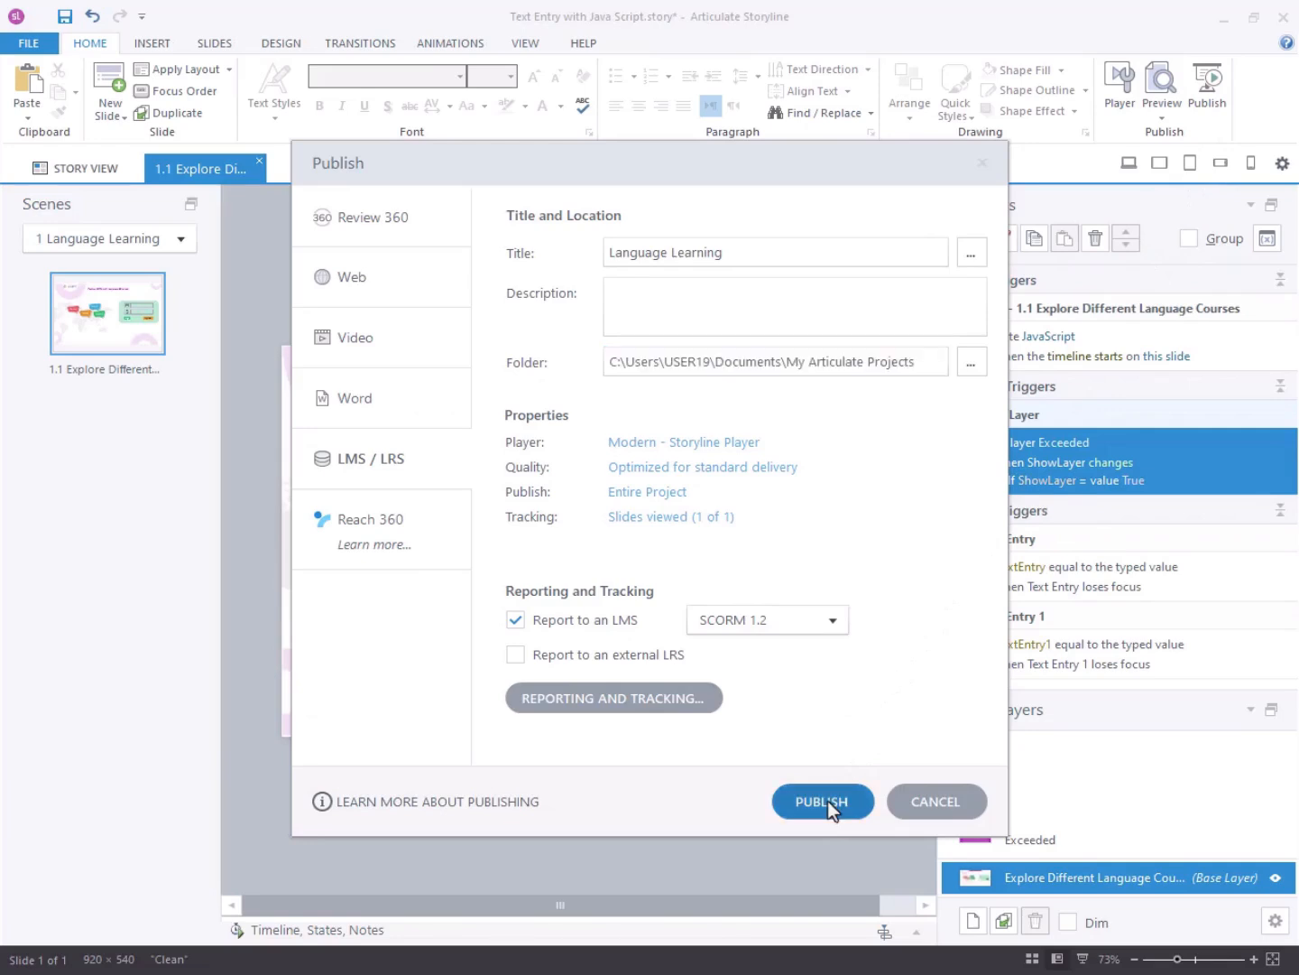
{"action": "left_click", "coordinate": [822, 801]}
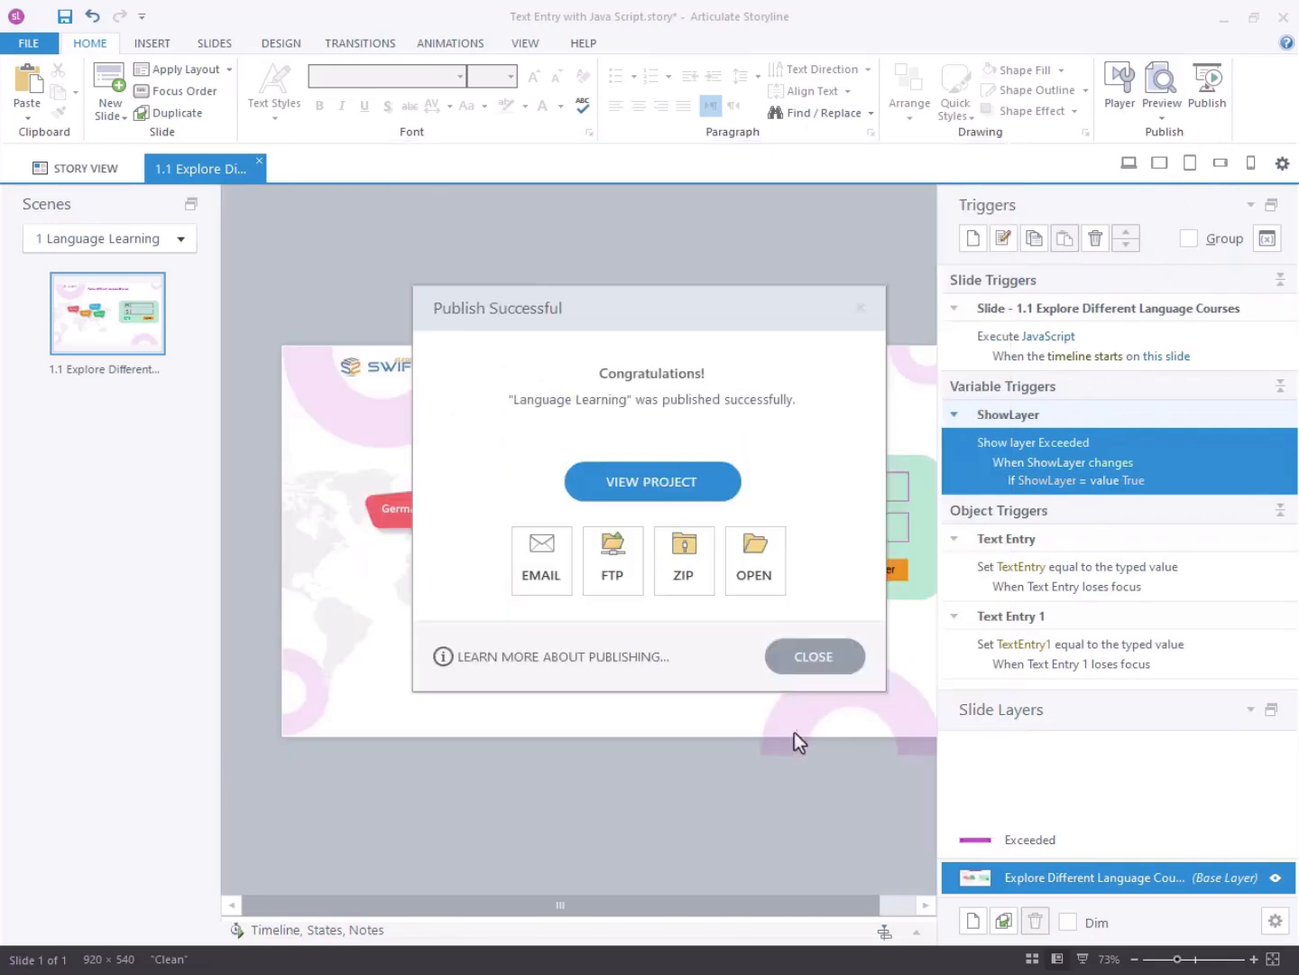
{"action": "left_click", "coordinate": [651, 481]}
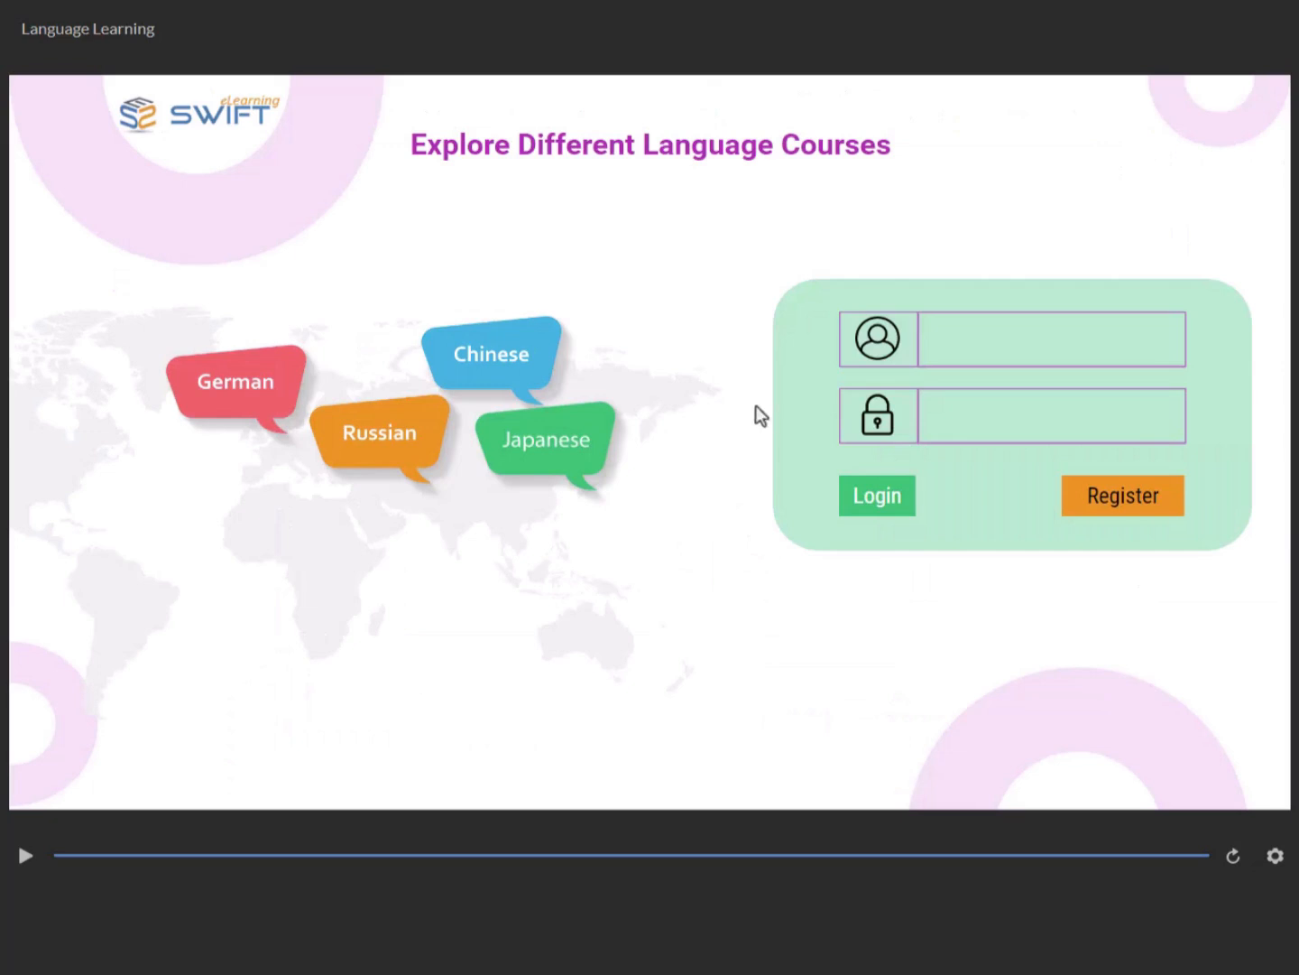
- Type '1236567' as username and 'Password' to trigger the character-limit warning
{"action": "left_click", "coordinate": [1047, 339]}
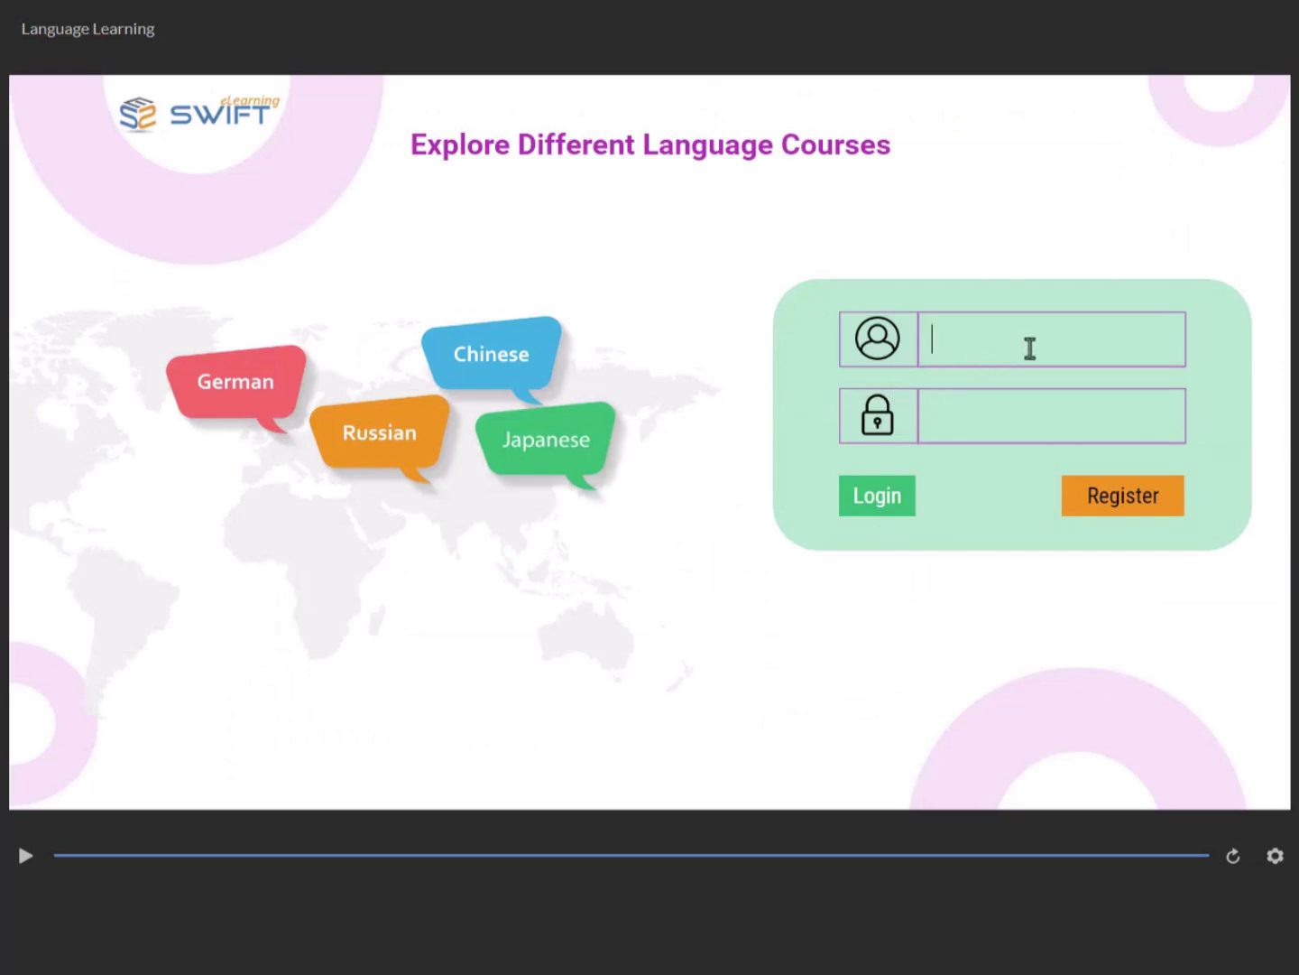
{"action": "type", "text": "12365678"}
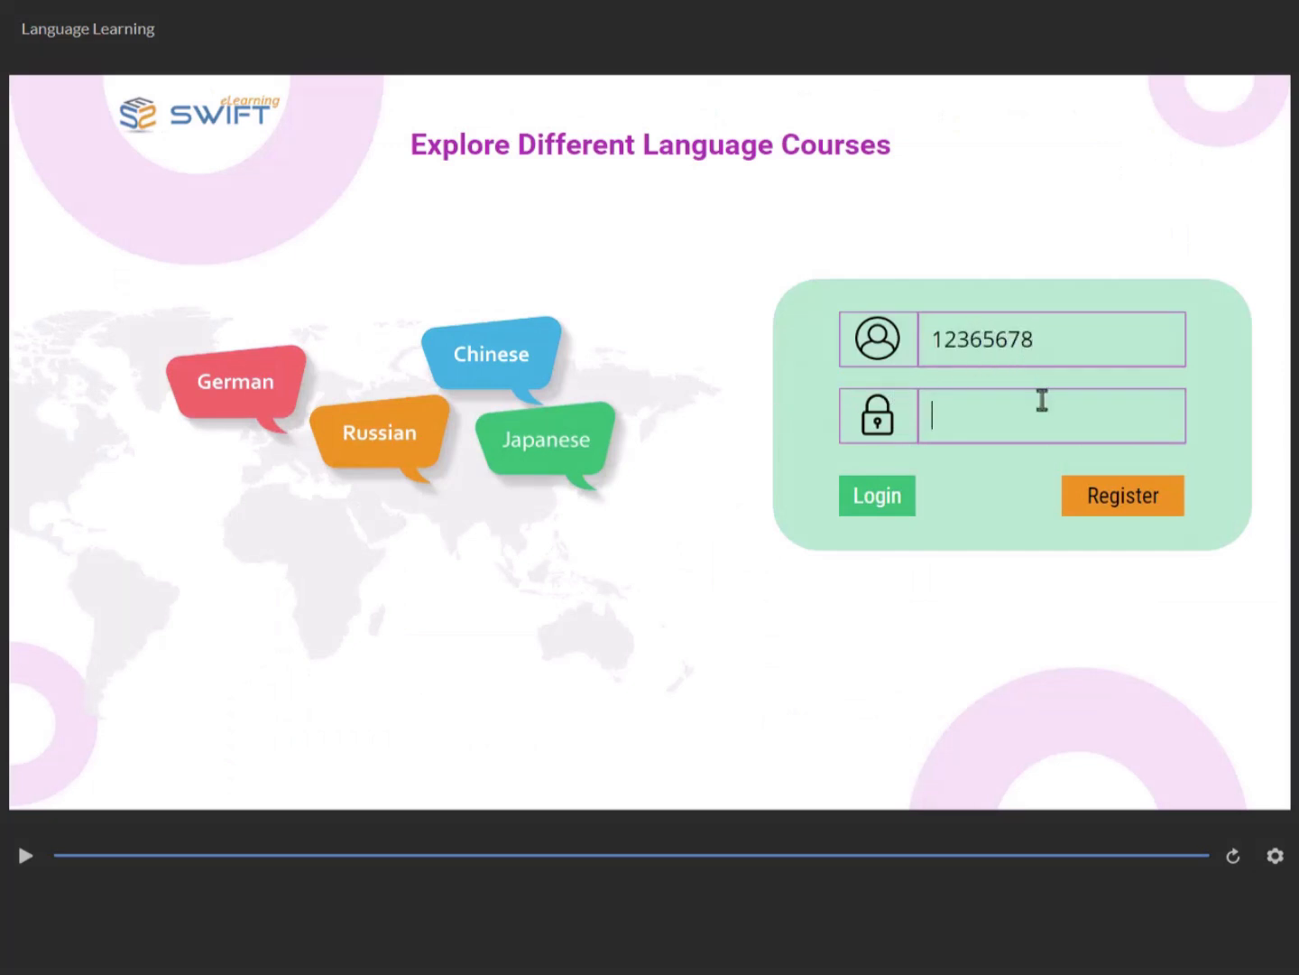
{"action": "type", "text": "Password@123"}
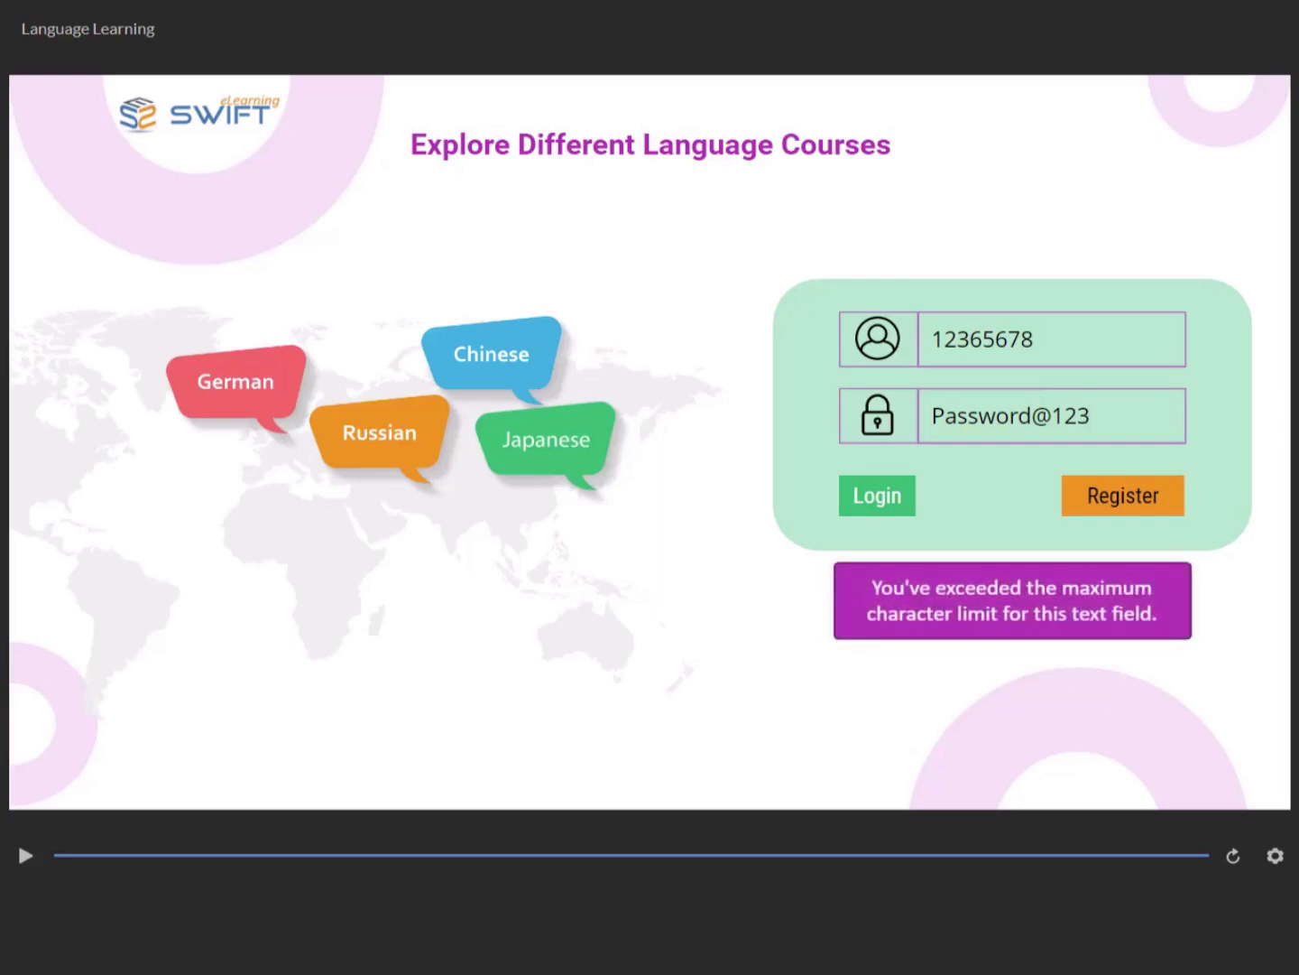
{"action": "left_click", "coordinate": [1051, 416]}
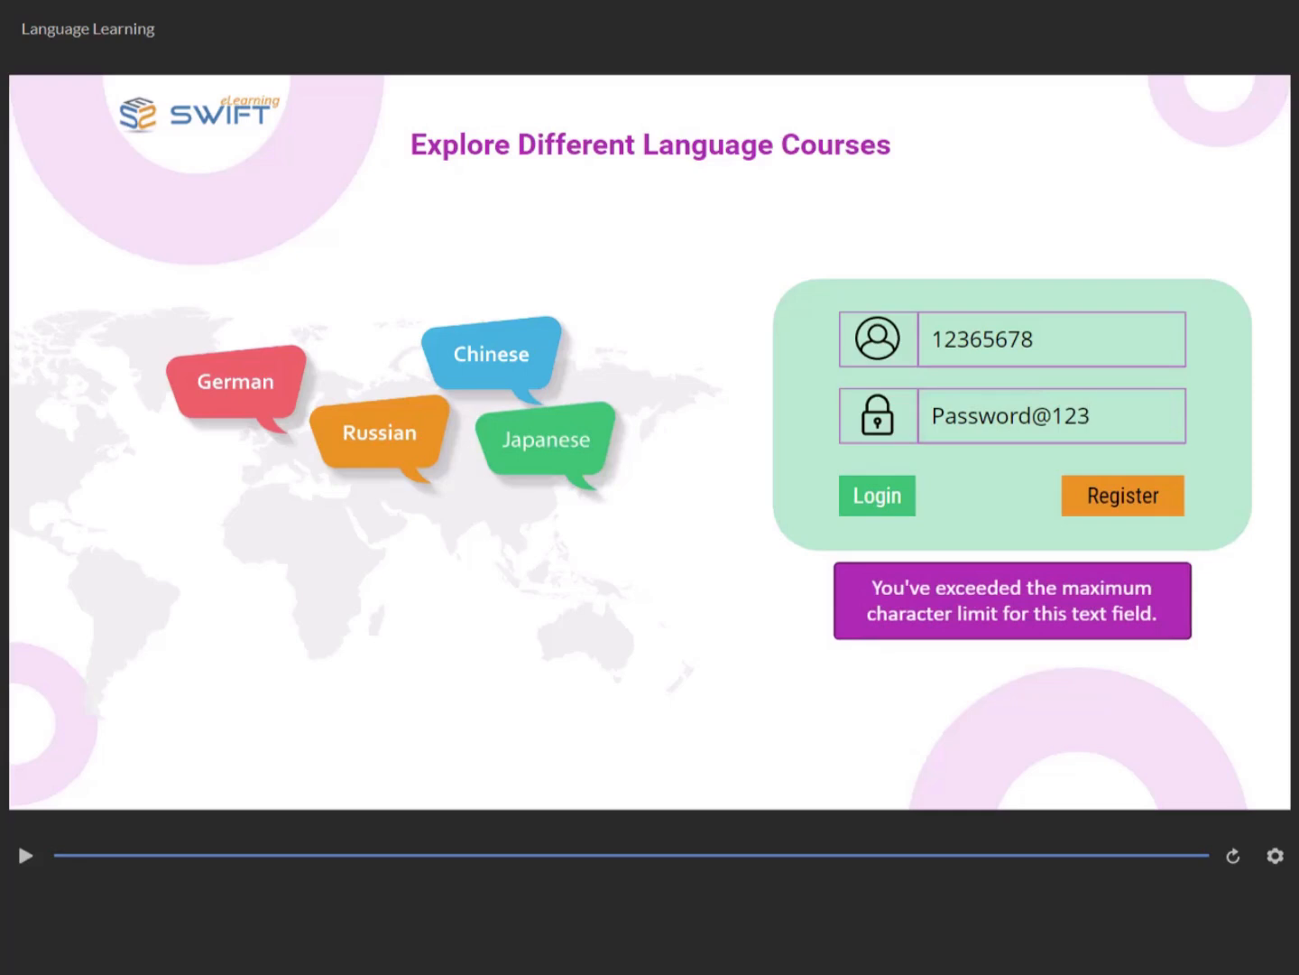
{"action": "left_click", "coordinate": [1051, 416]}
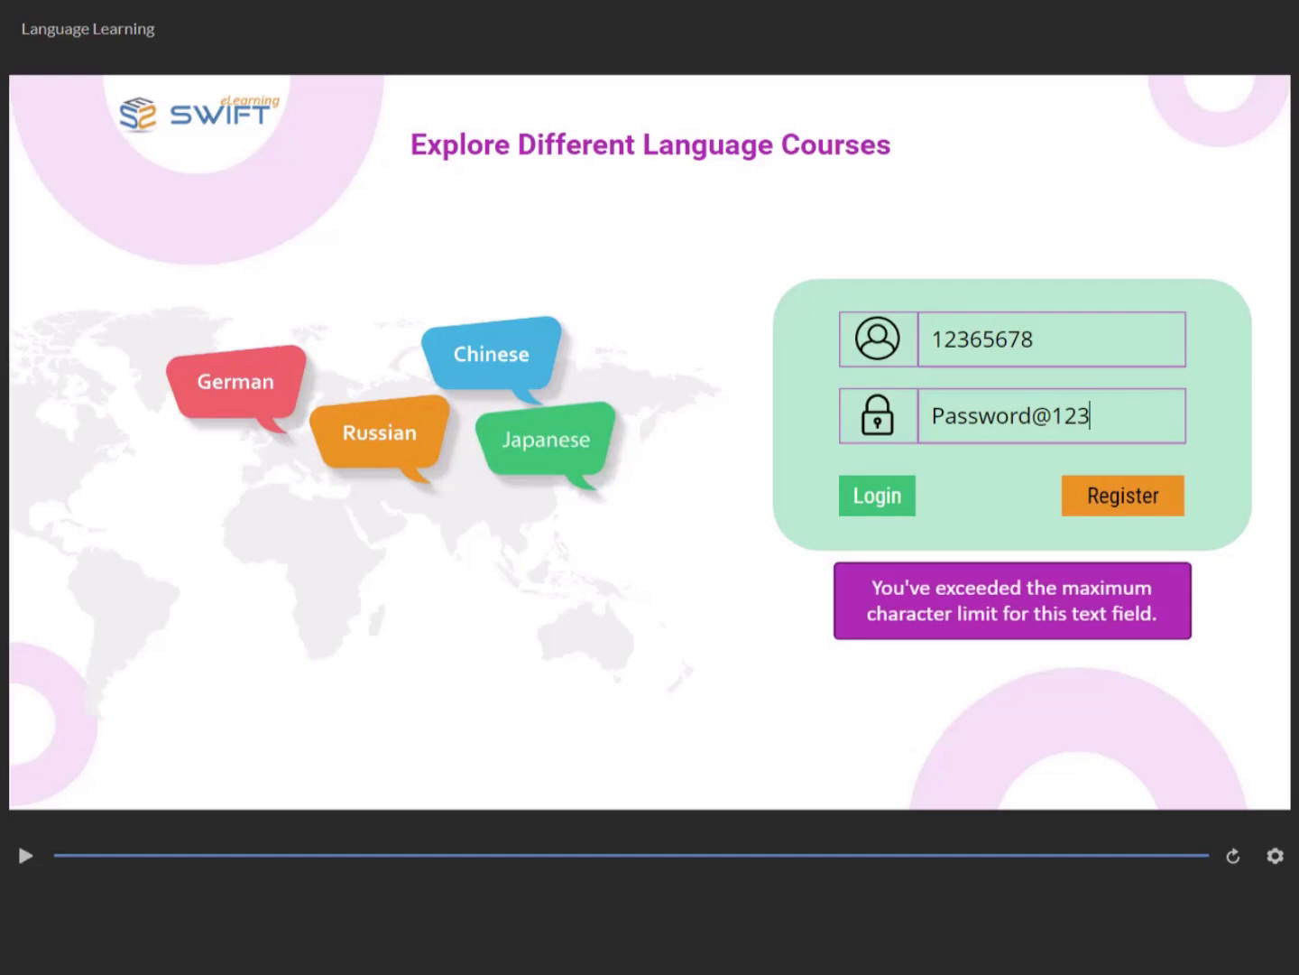